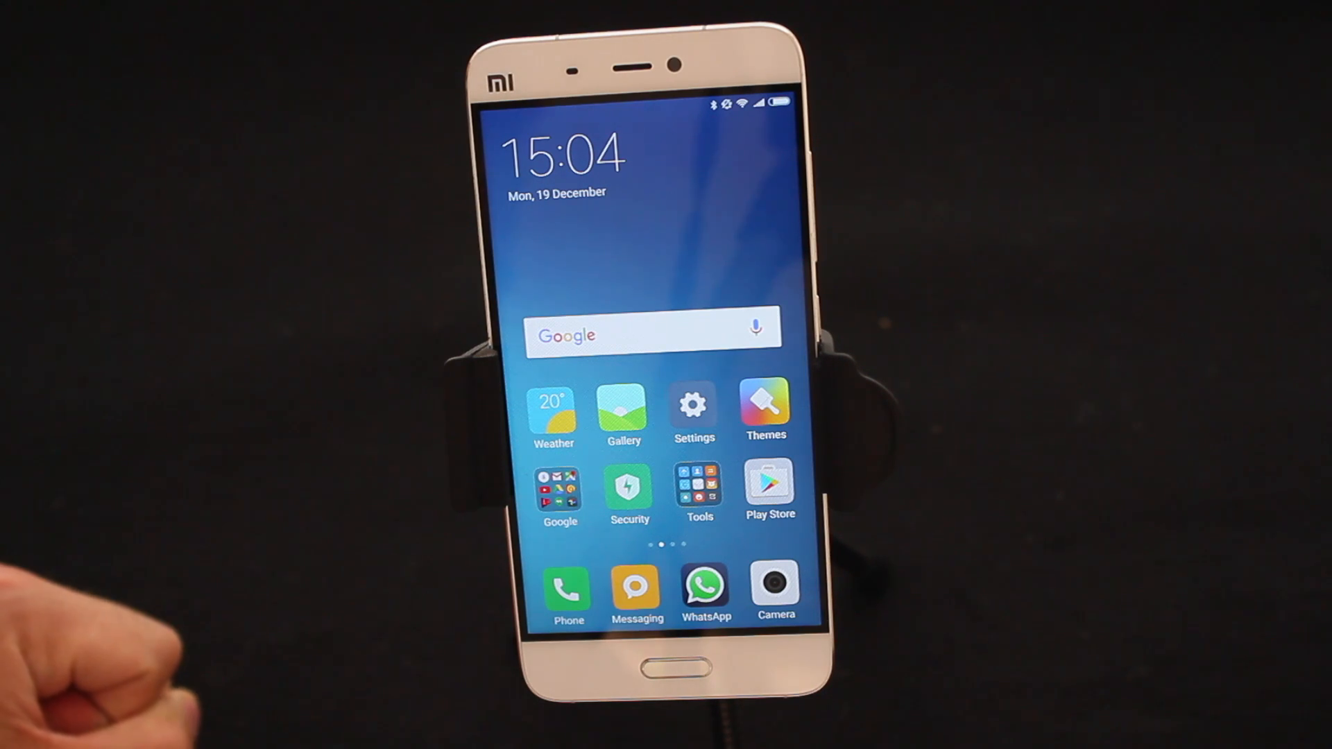
Launch the Security app from the home screen icon
left_click(628, 491)
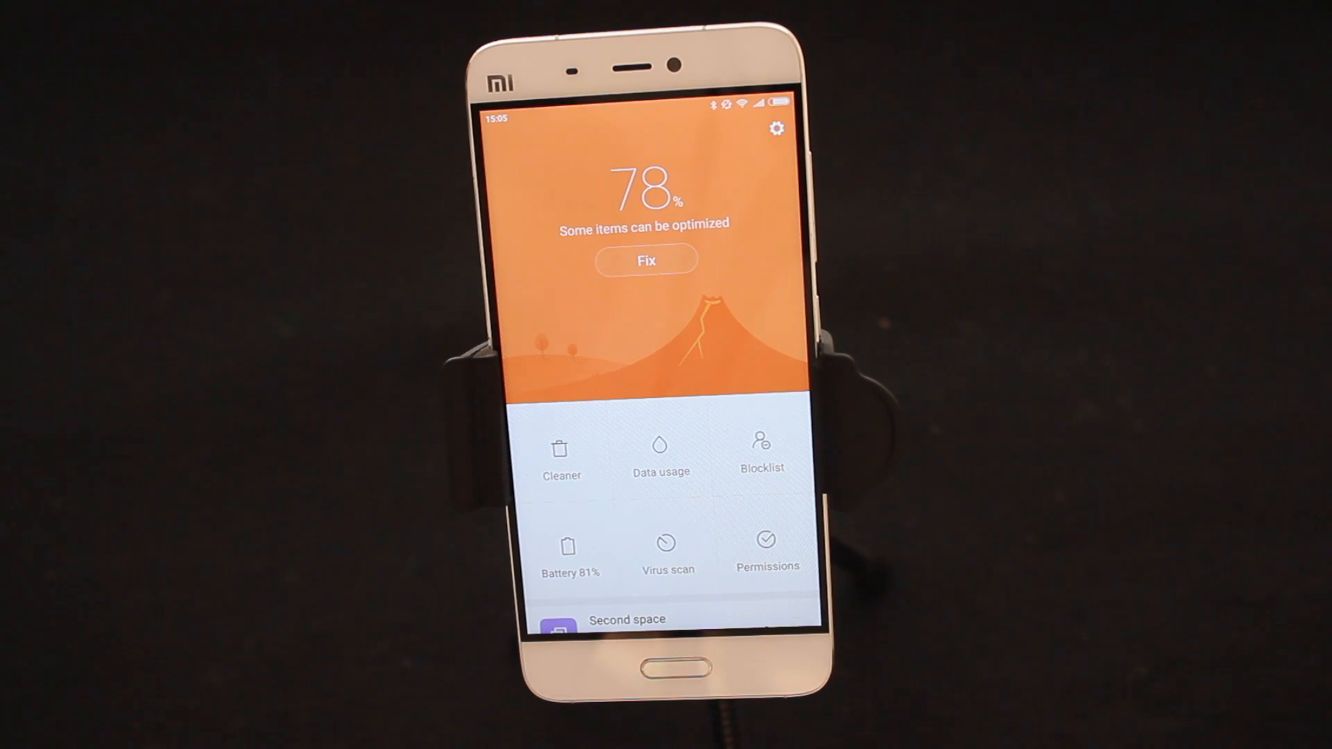
Run Fix under the 78% score, raising it to 98%
left_click(646, 260)
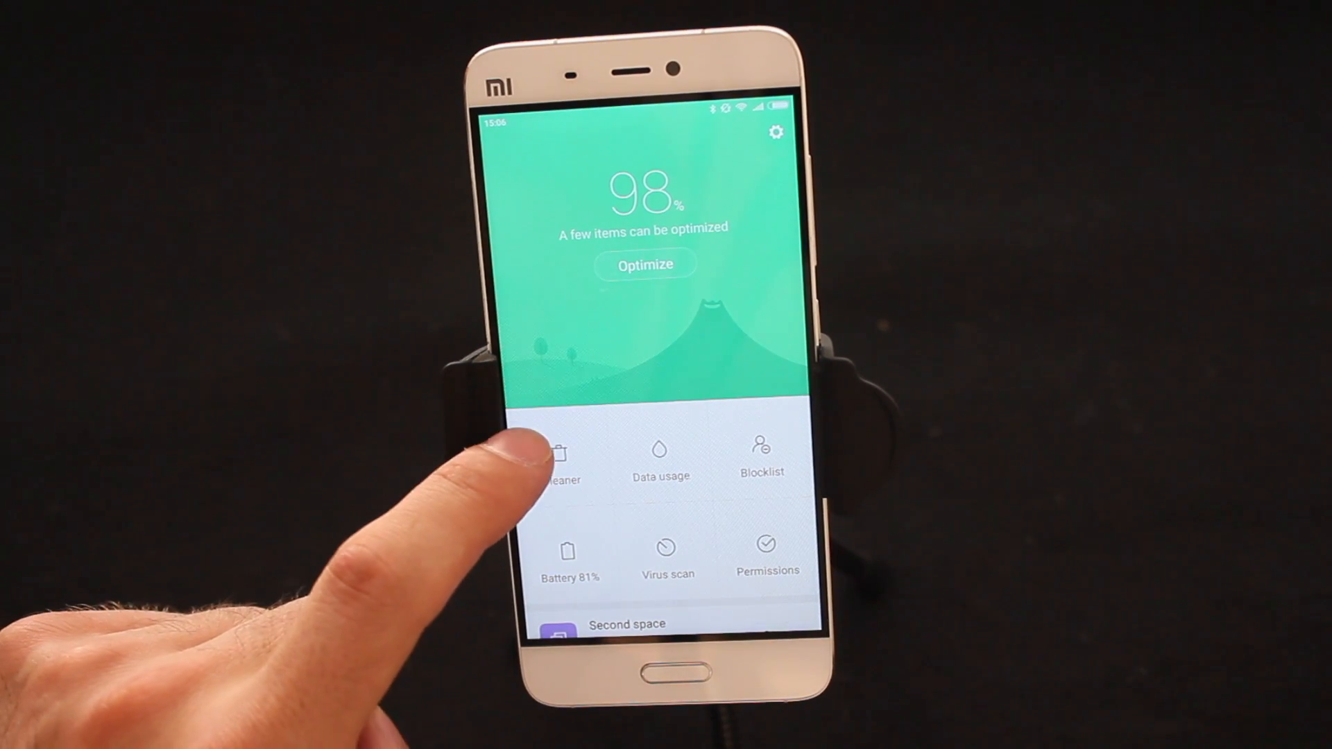
Clean up the 203MB of cached junk in Cleaner, leaving 18.46 GB available
left_click(560, 463)
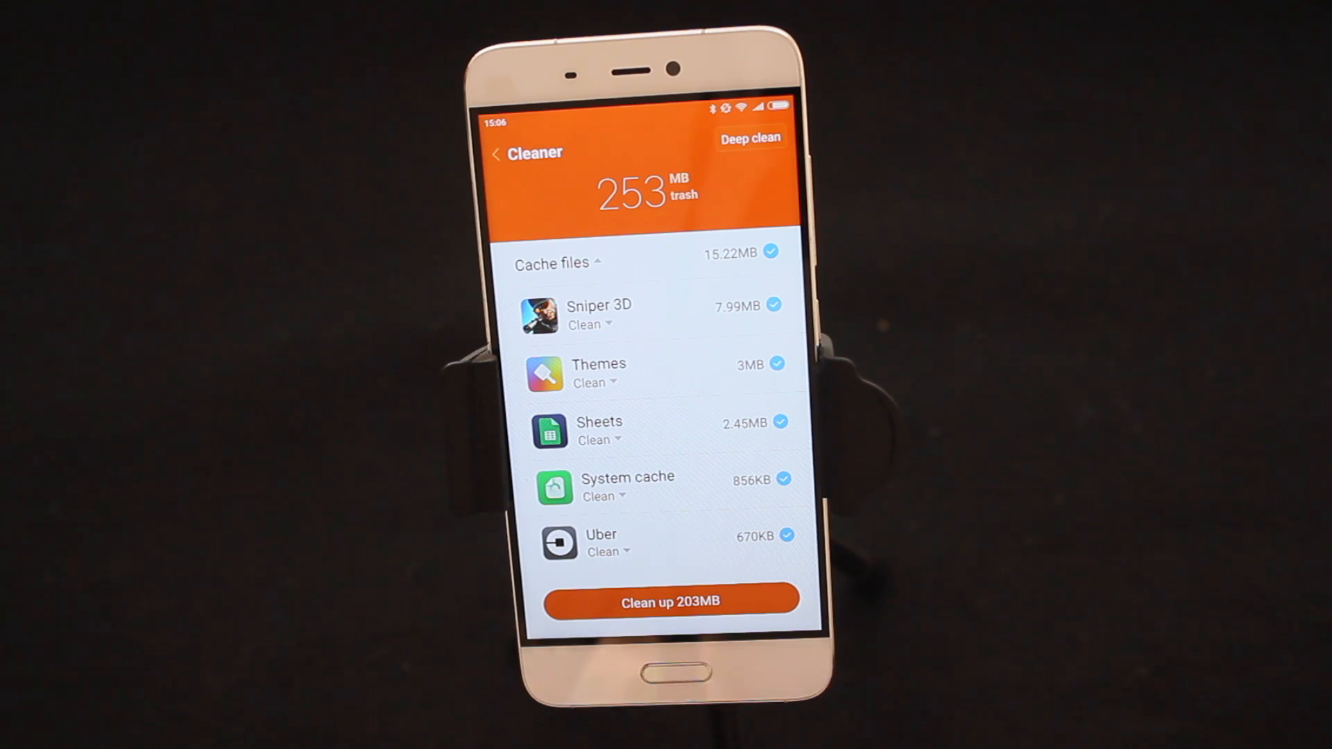
left_click(671, 602)
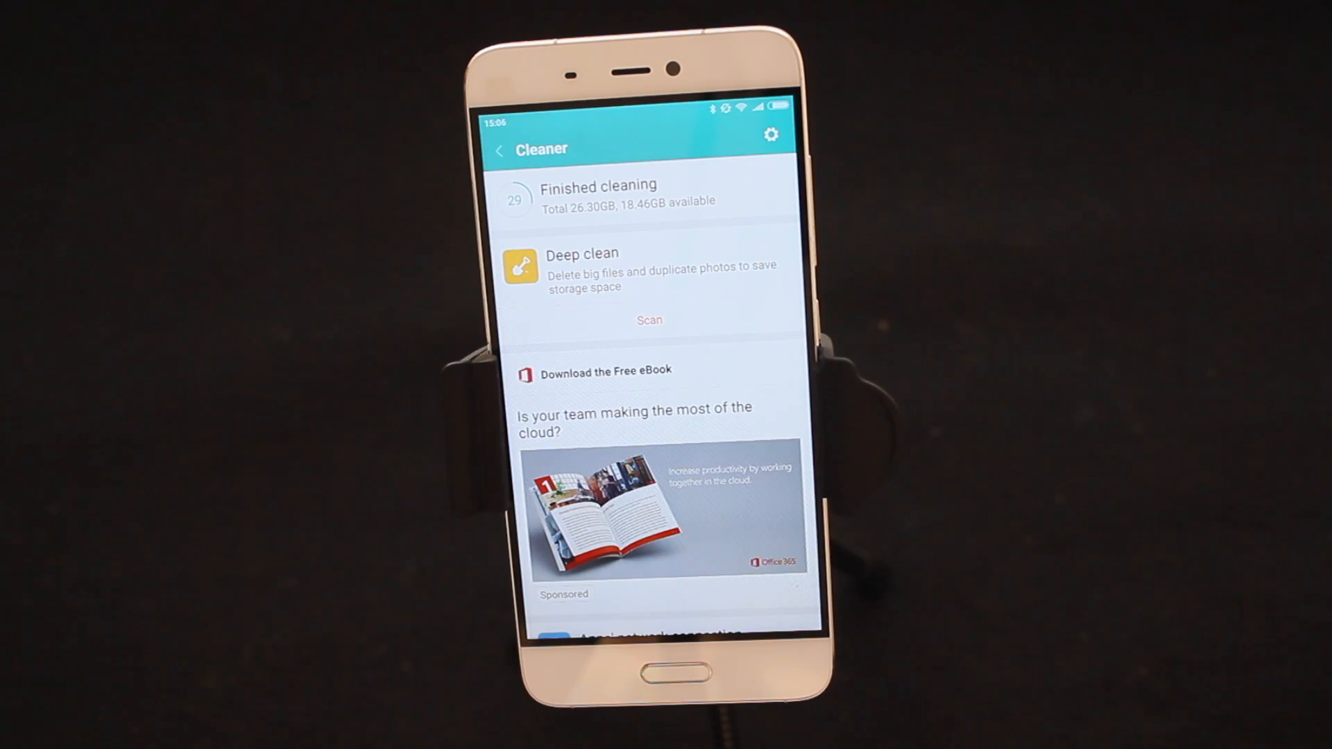
scroll("down", 3)
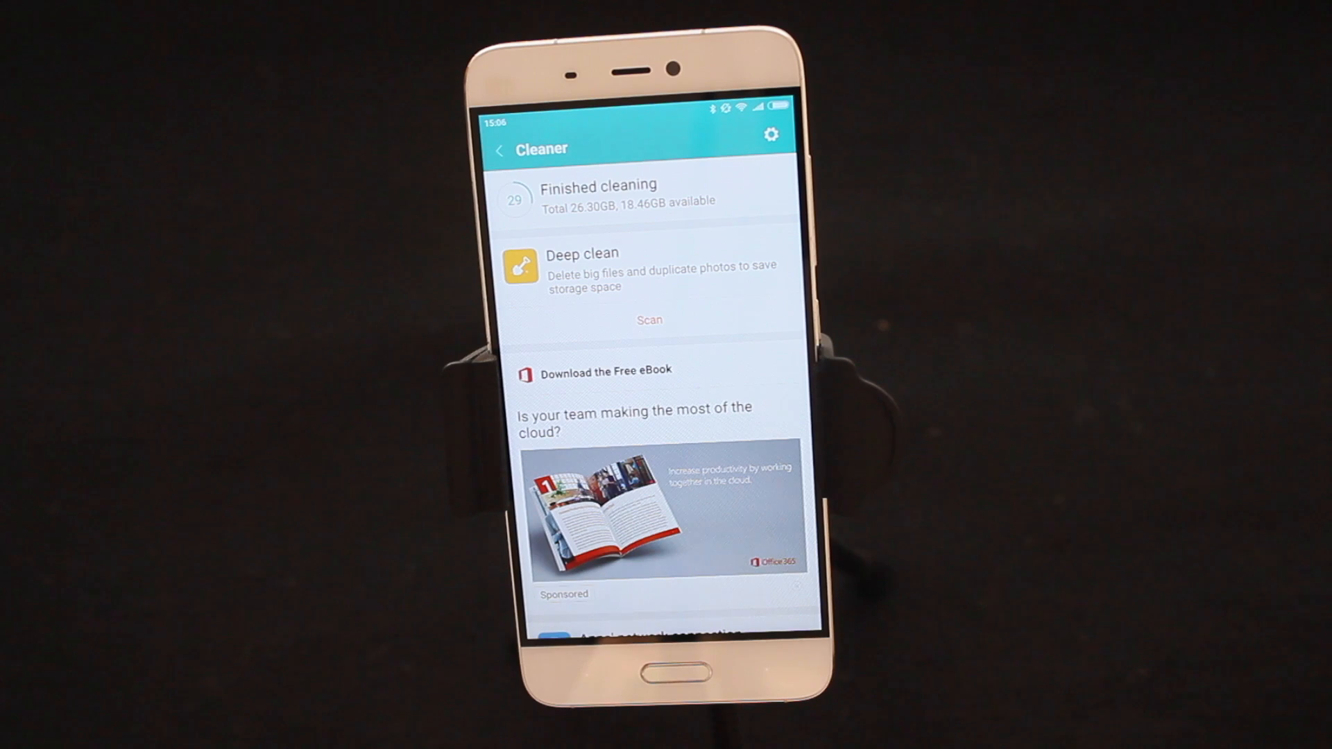
Go back from Cleaner to the Security overview at 98%
left_click(499, 150)
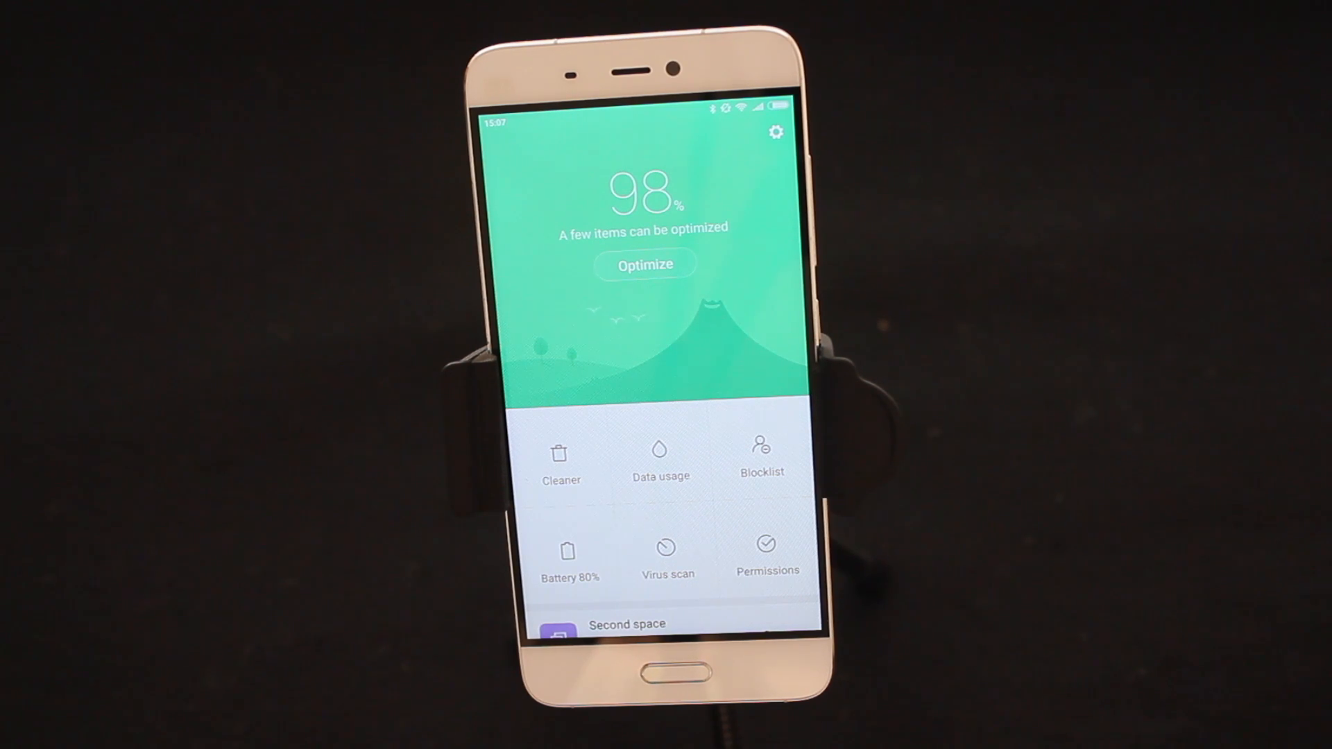
Browse SIM 2's per-app data usage stats behind its 49.13 MB total
left_click(659, 459)
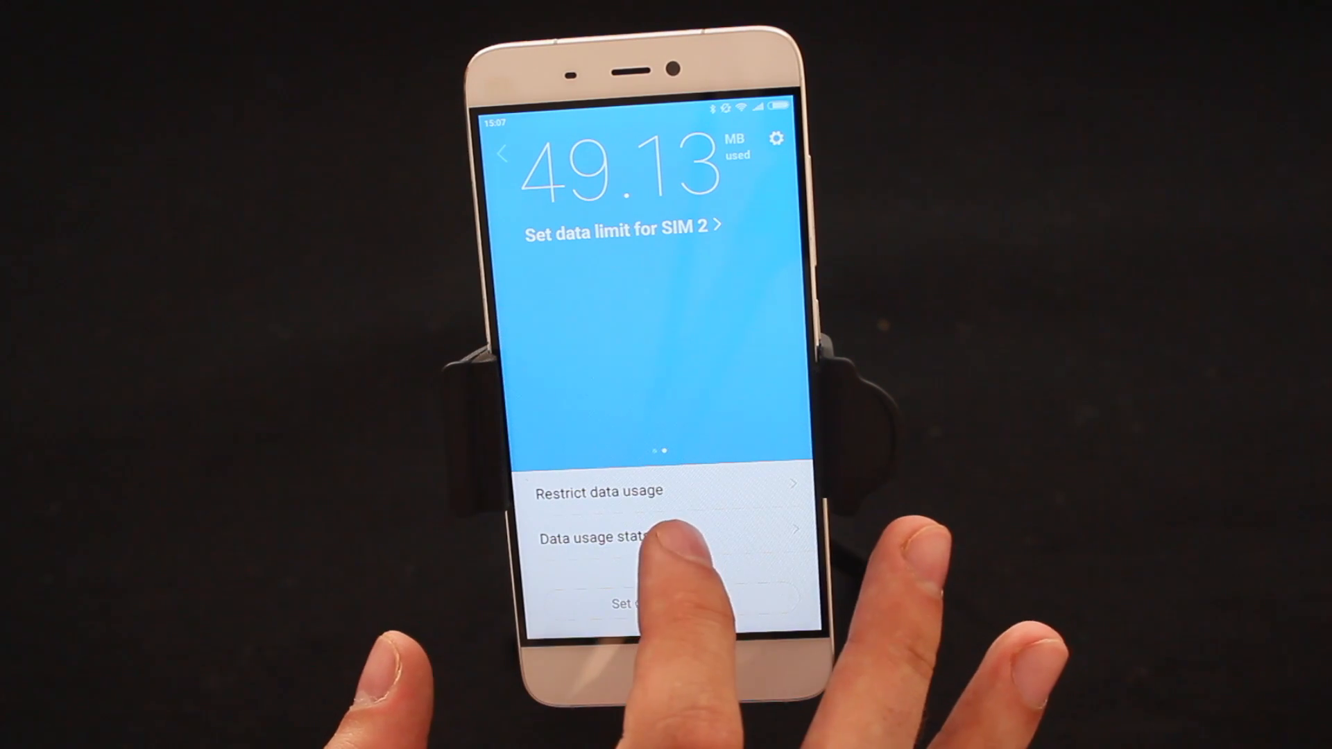
left_click(598, 536)
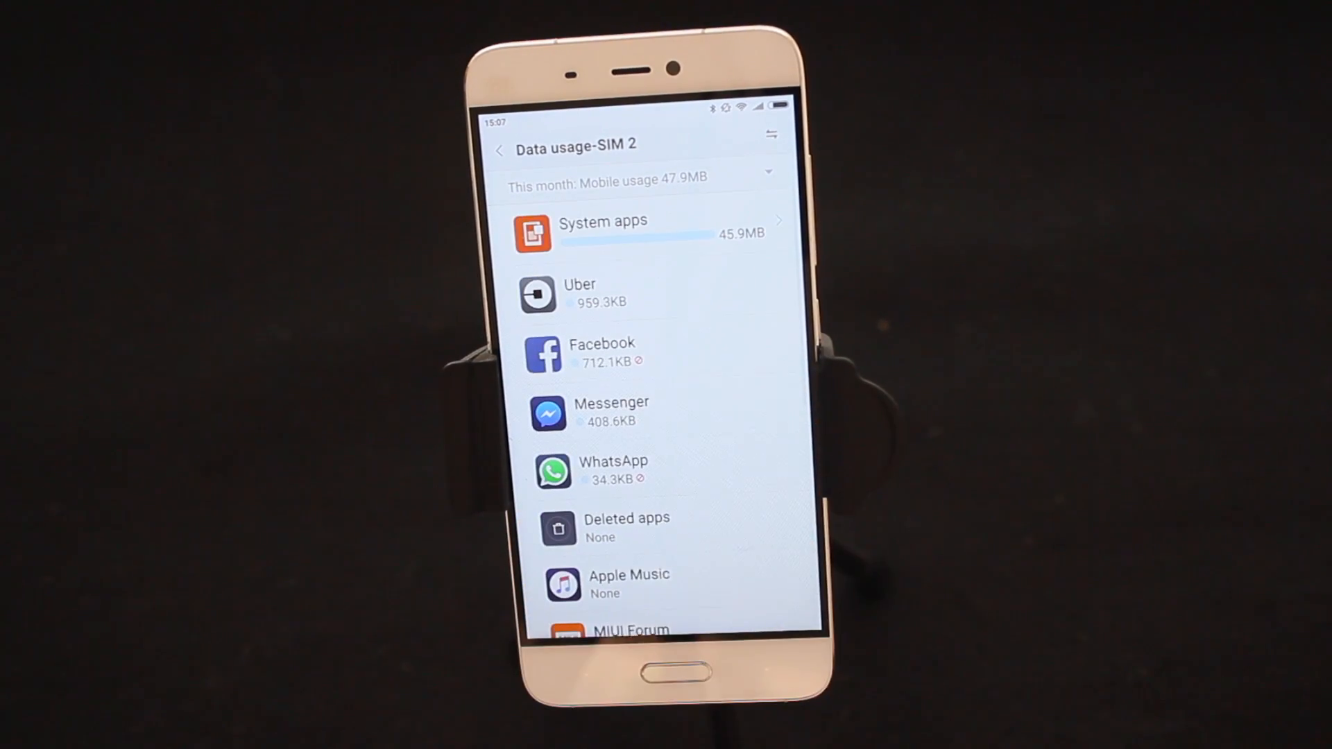
scroll("up", 3)
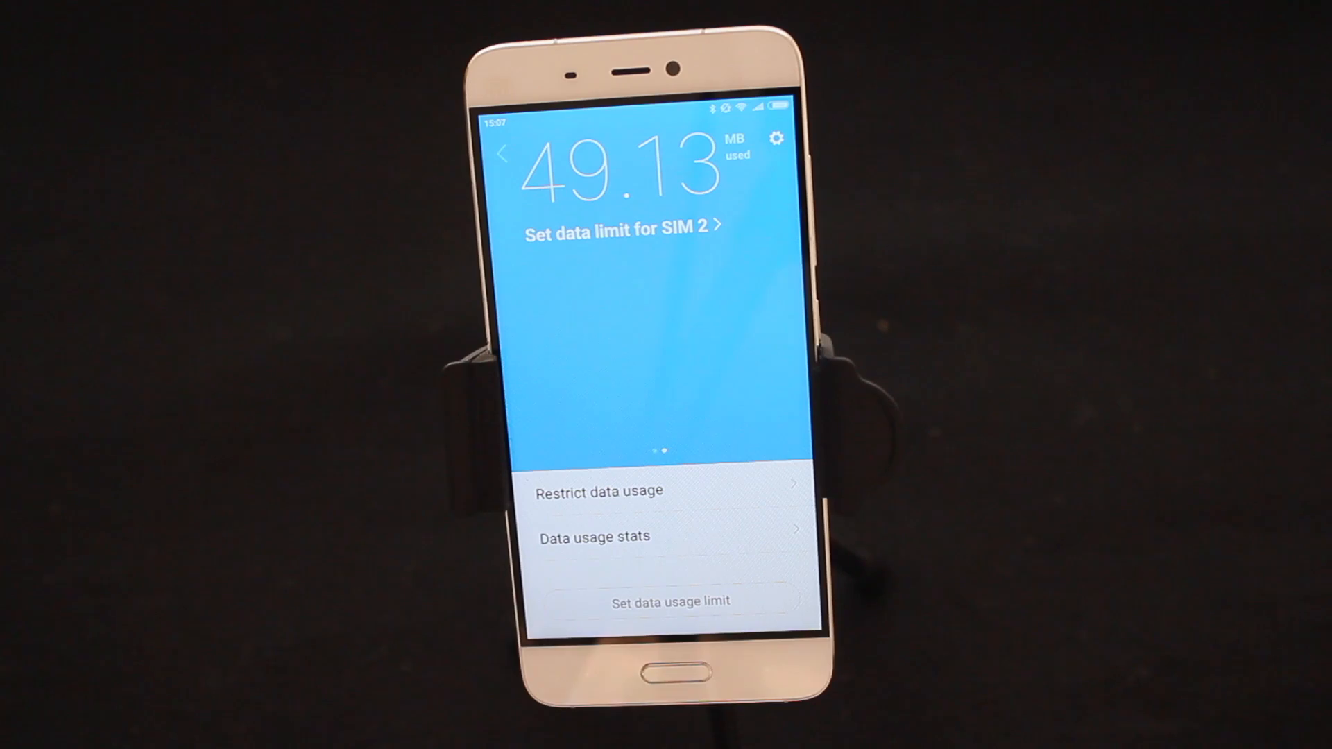
Open the data limit settings (250.0MB limit, 80% warning), dismissing the notification-shade notice
left_click(669, 601)
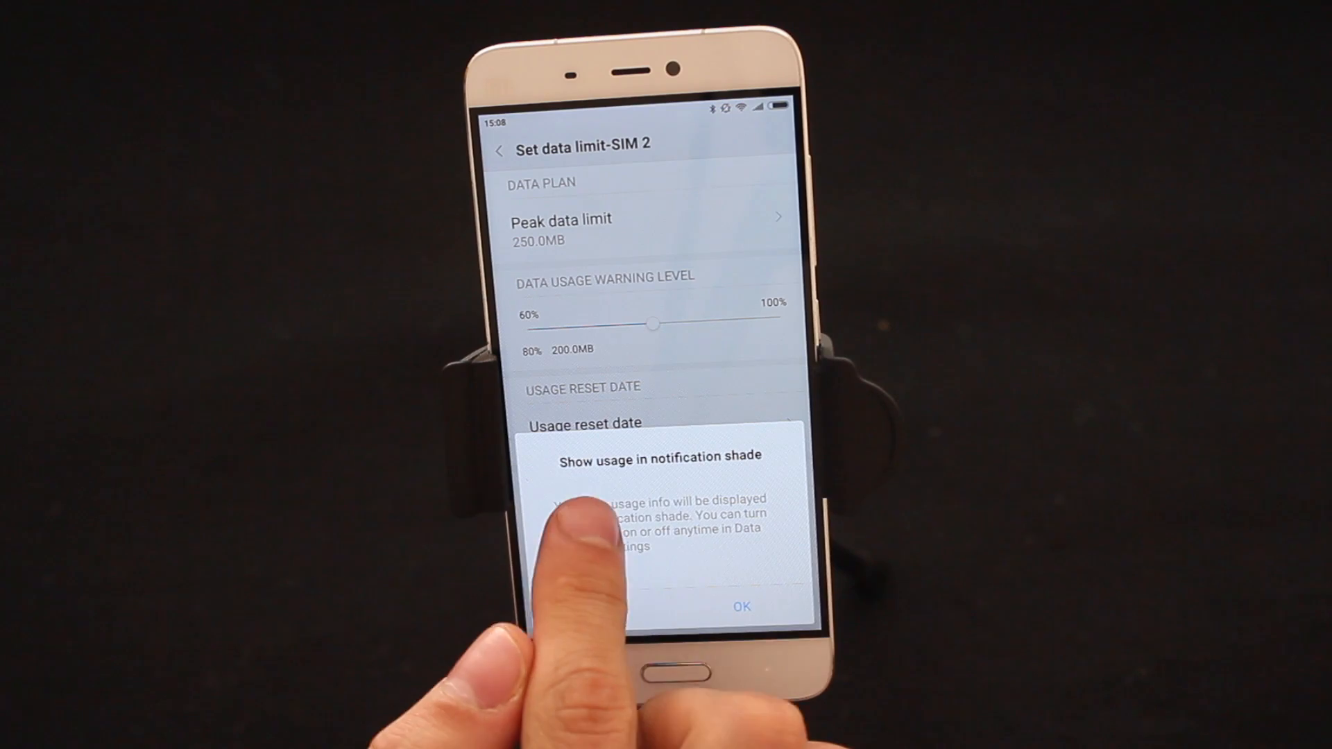
left_click(740, 606)
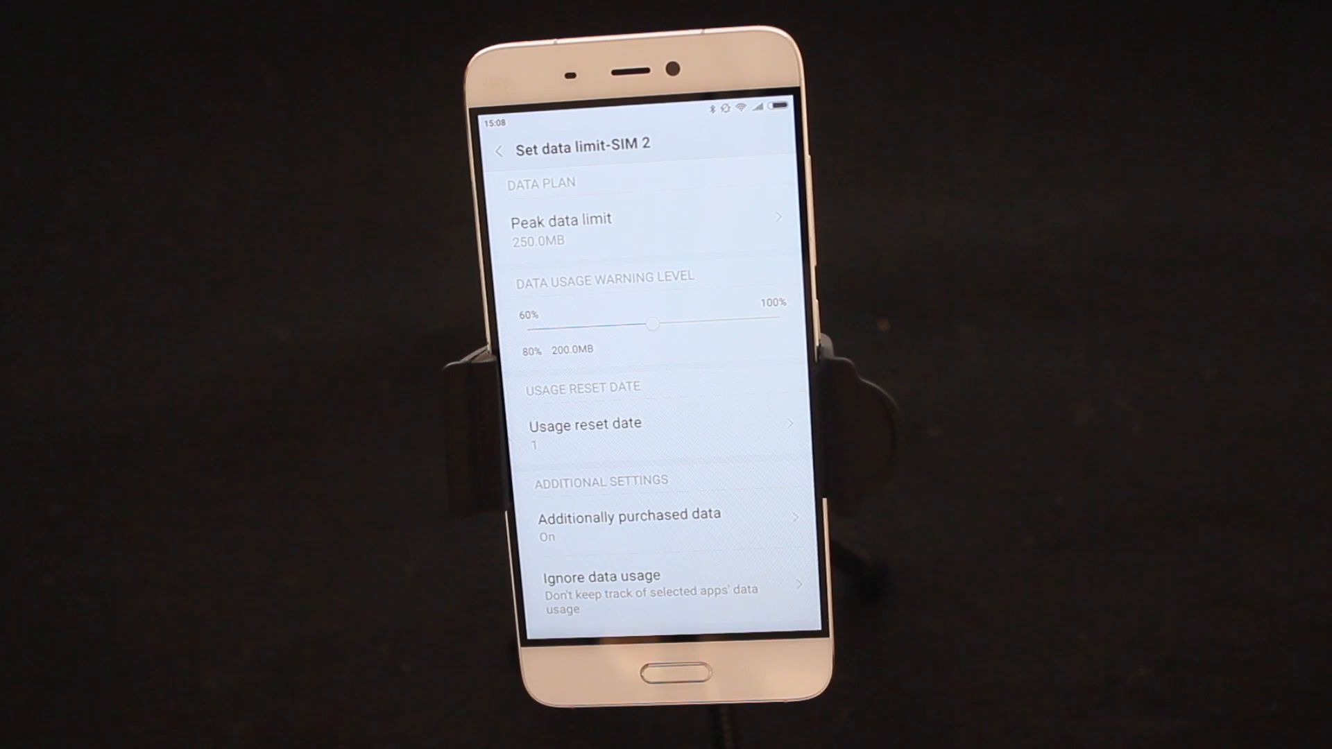
Confirm the usage reset date stays on day 1
left_click(584, 424)
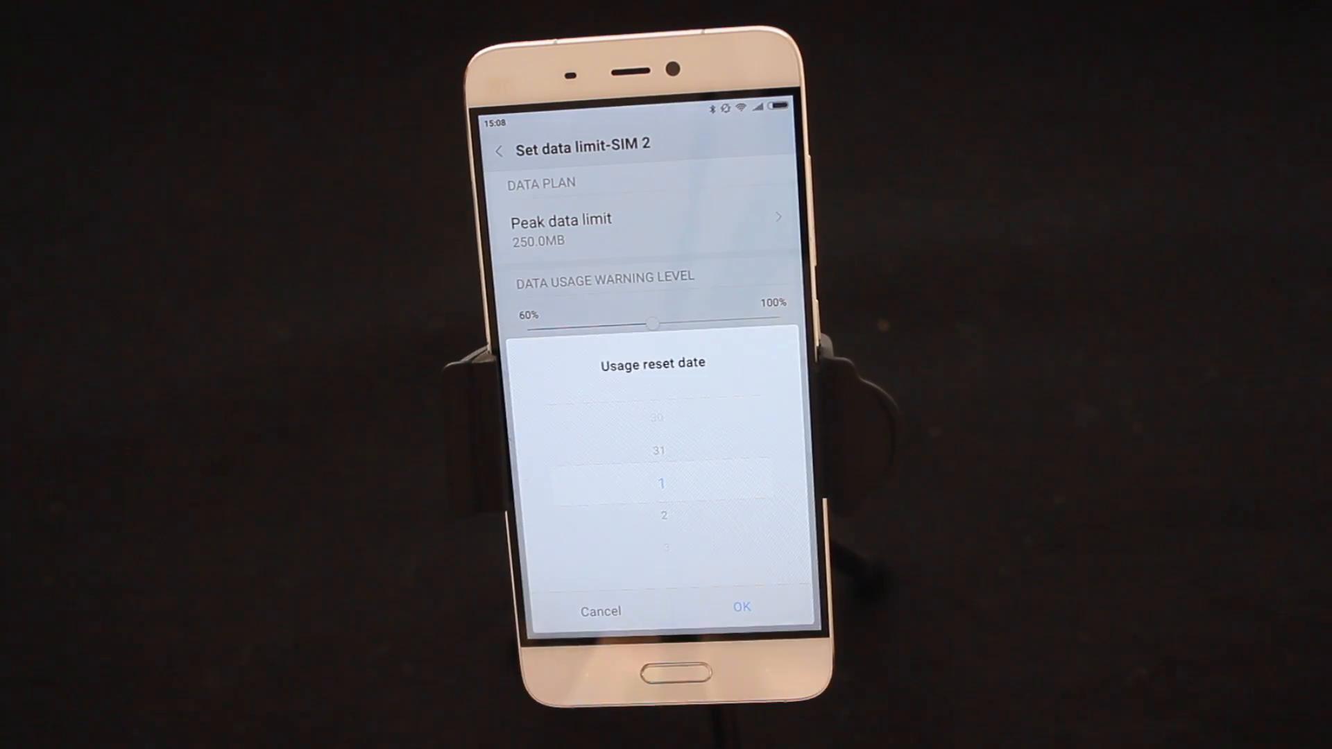
left_click(741, 611)
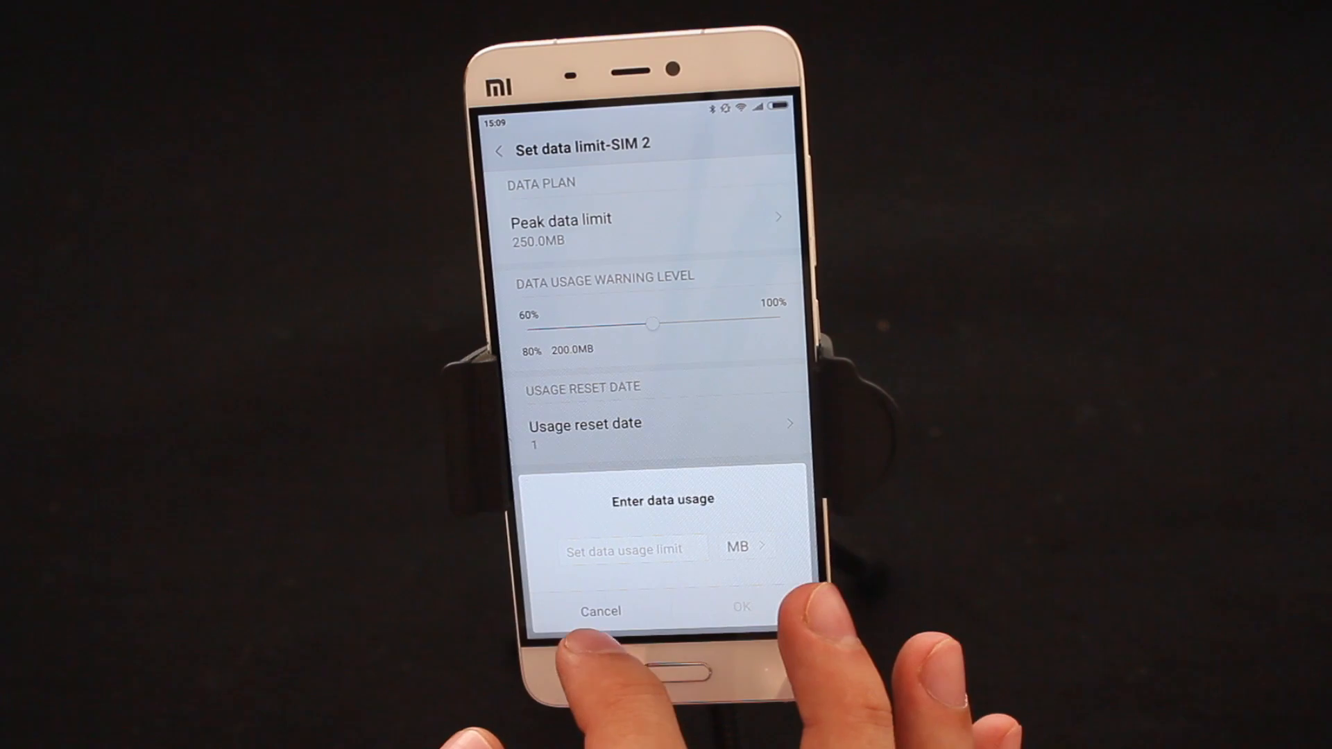
Dismiss the Enter data usage dialog and return to the 200.9 MB remaining overview
left_click(600, 611)
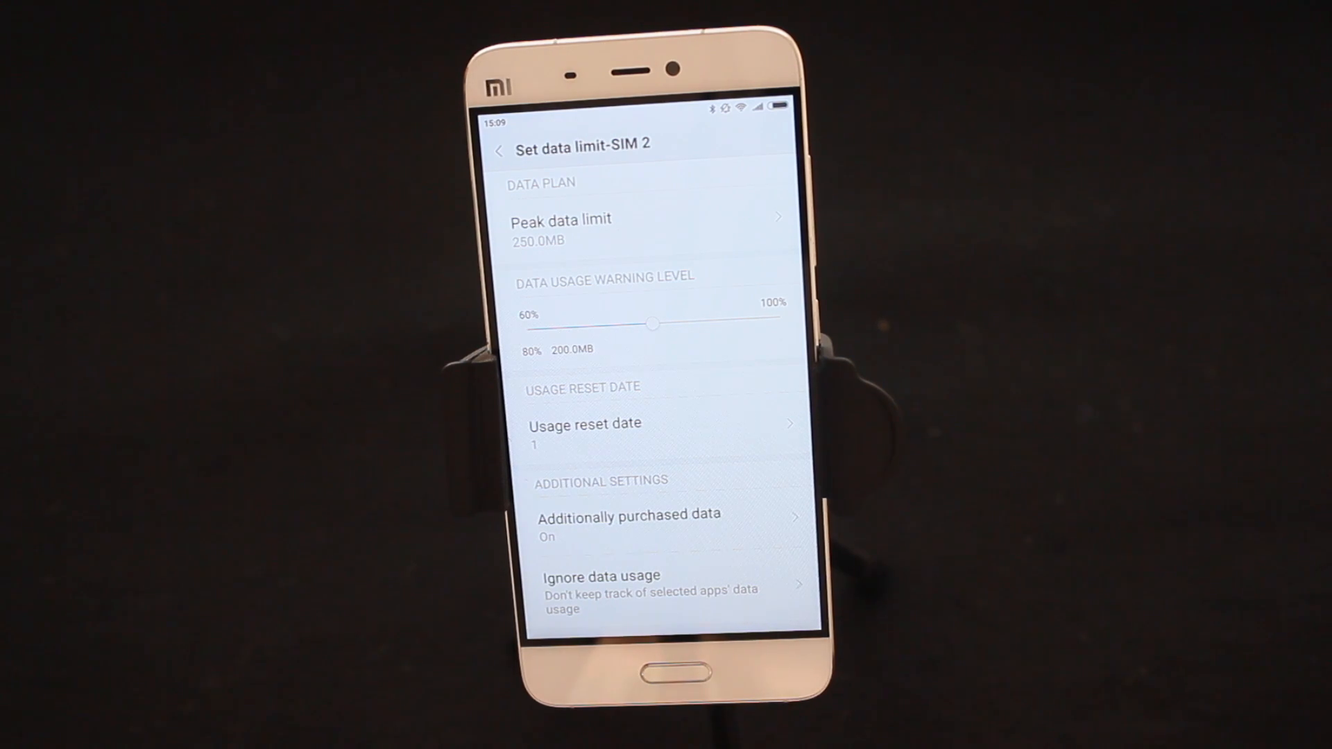
left_click(498, 149)
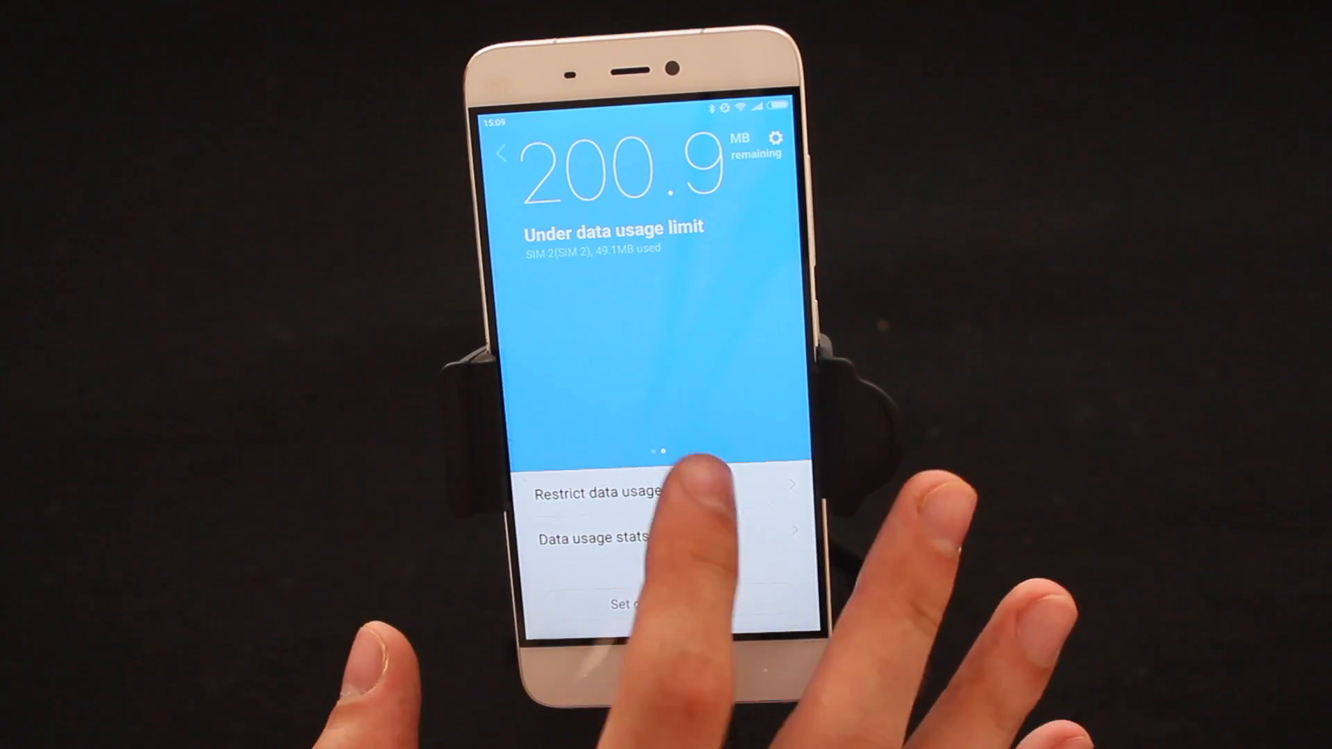
Browse the Restrict data usage list of system apps allowed mobile data
left_click(594, 493)
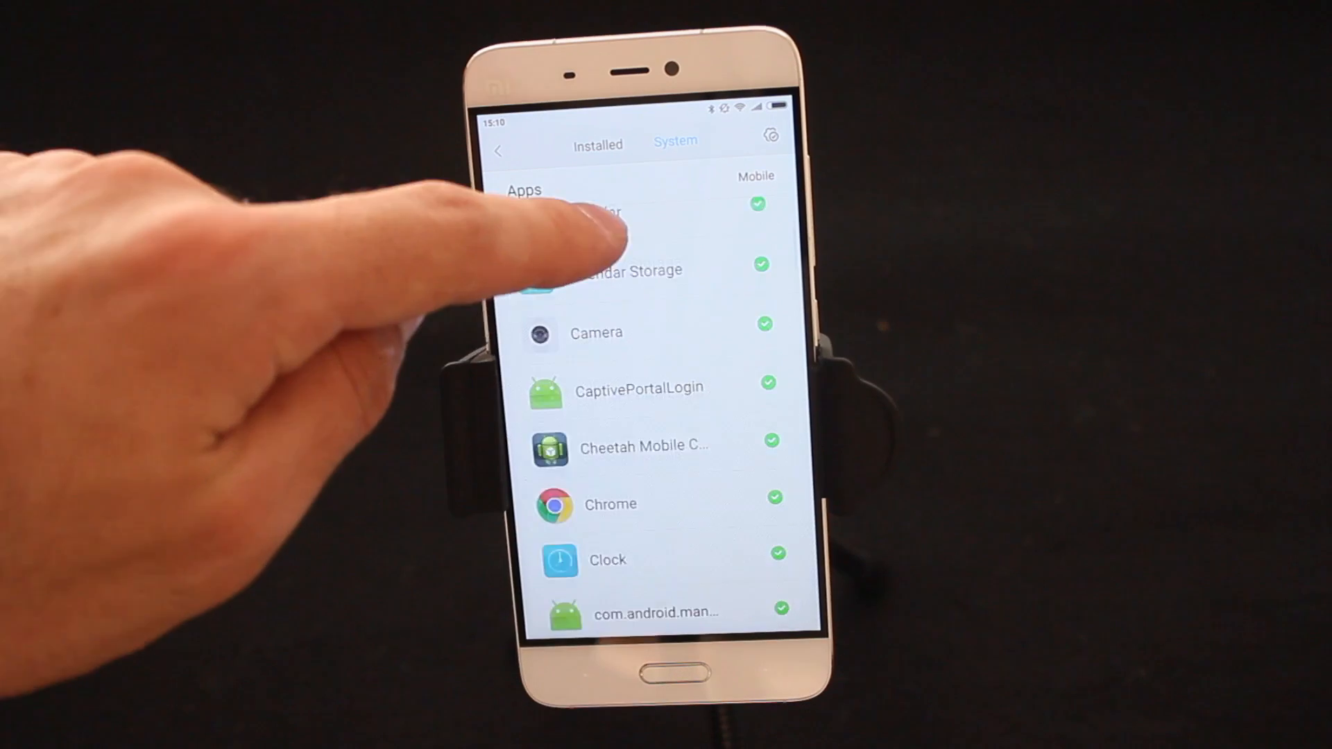
scroll("up", 3)
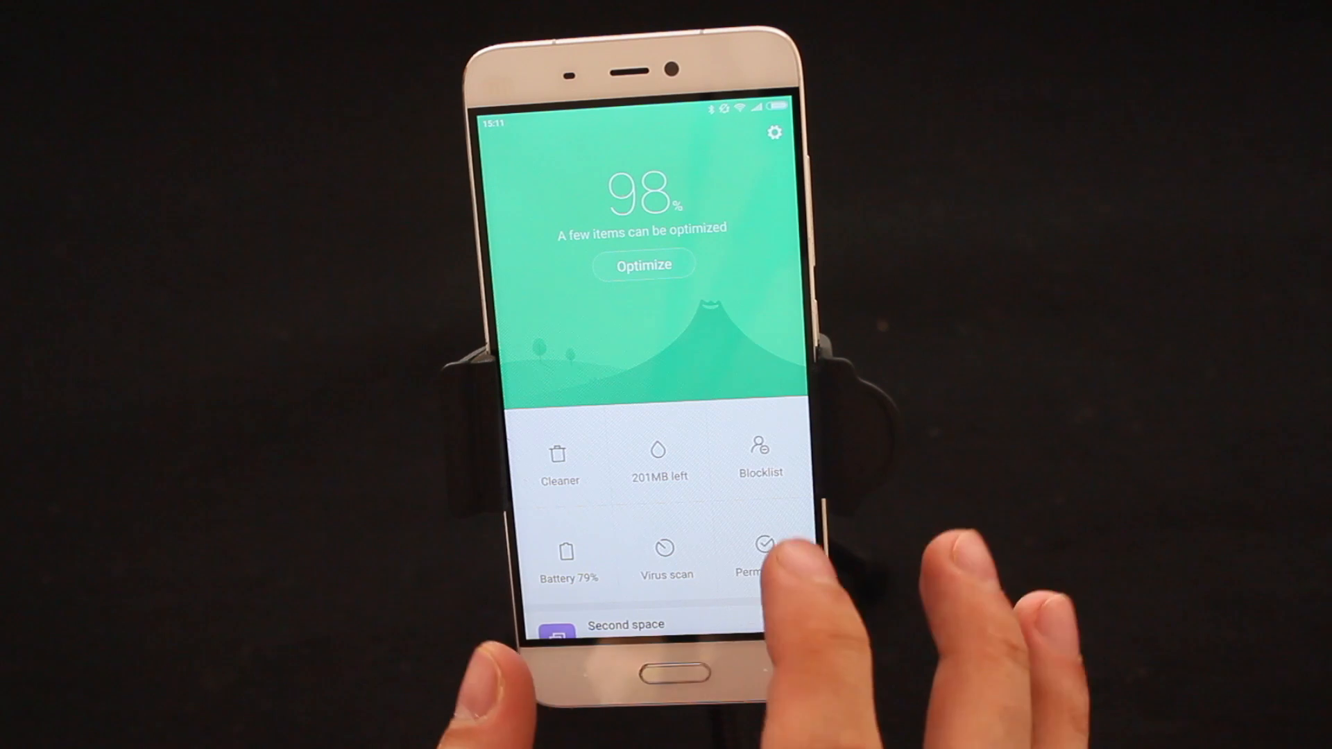
left_click(758, 454)
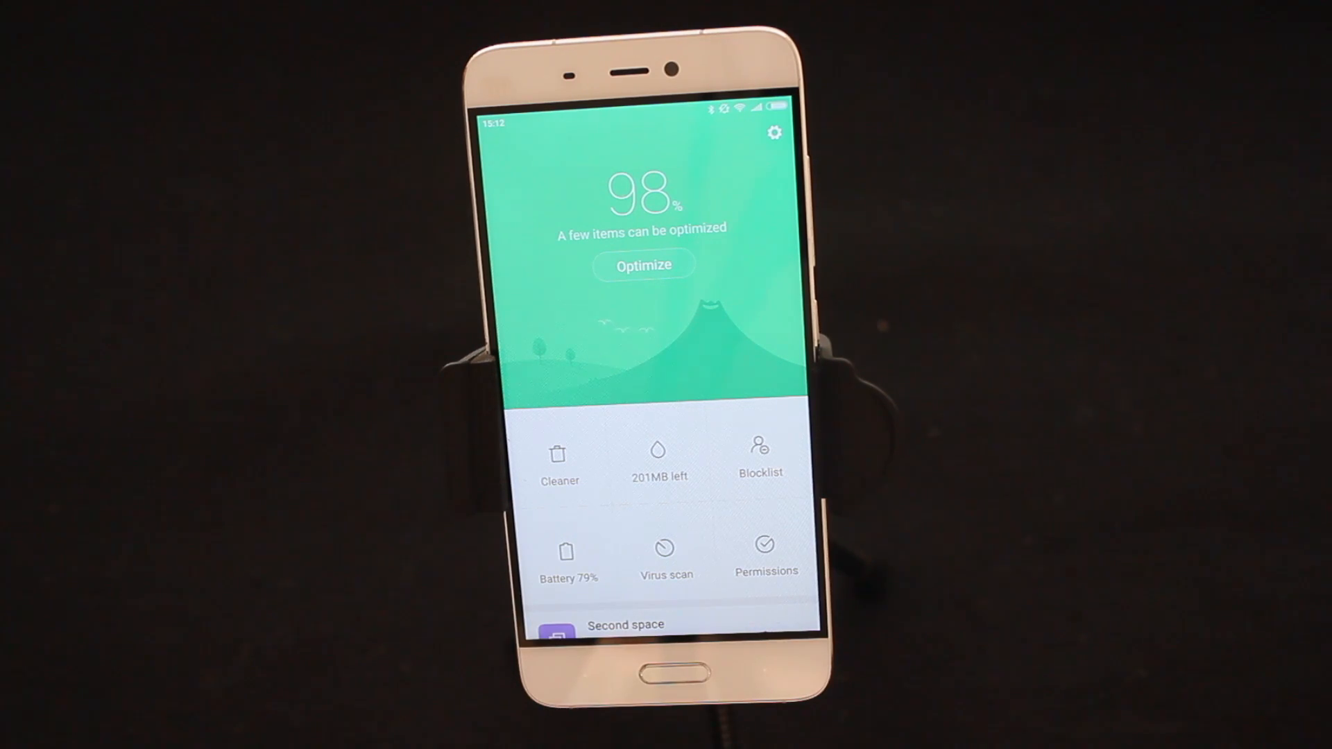
Analyze battery usage and fix both detected battery issues
left_click(568, 556)
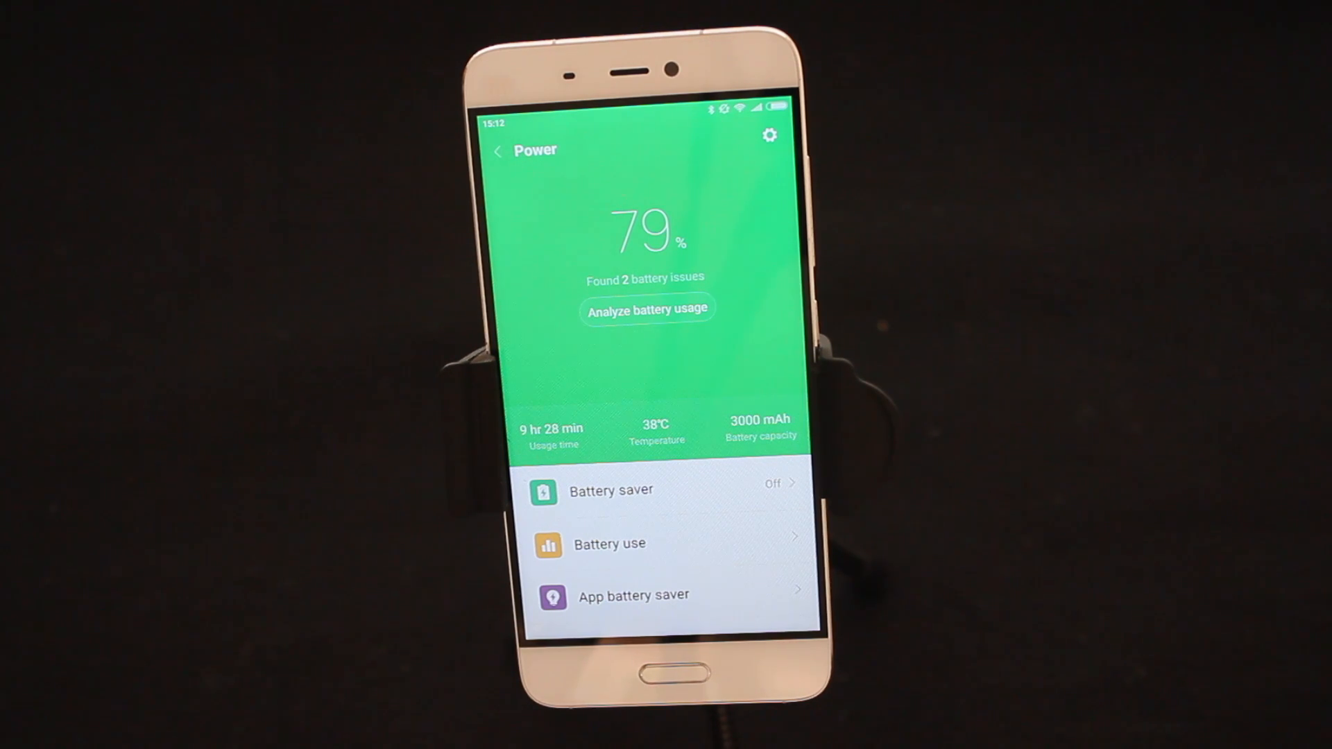
left_click(647, 308)
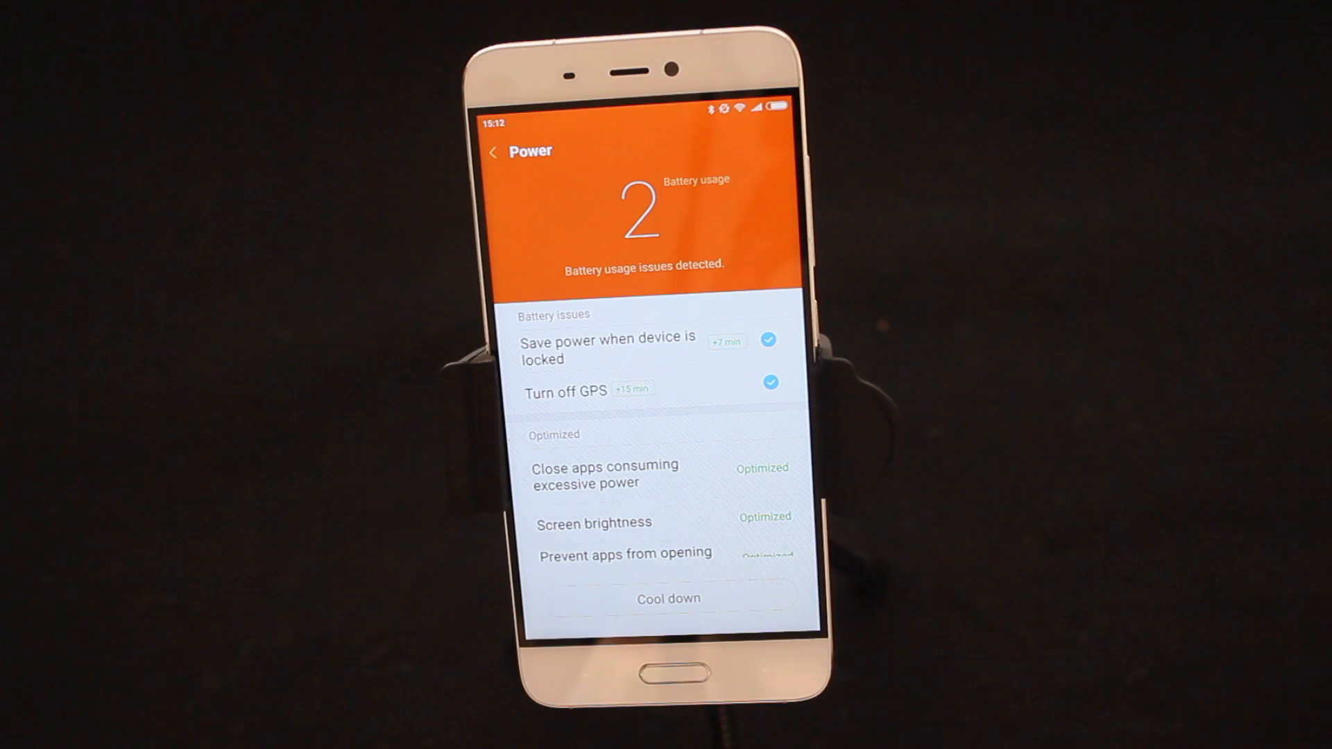
left_click(667, 598)
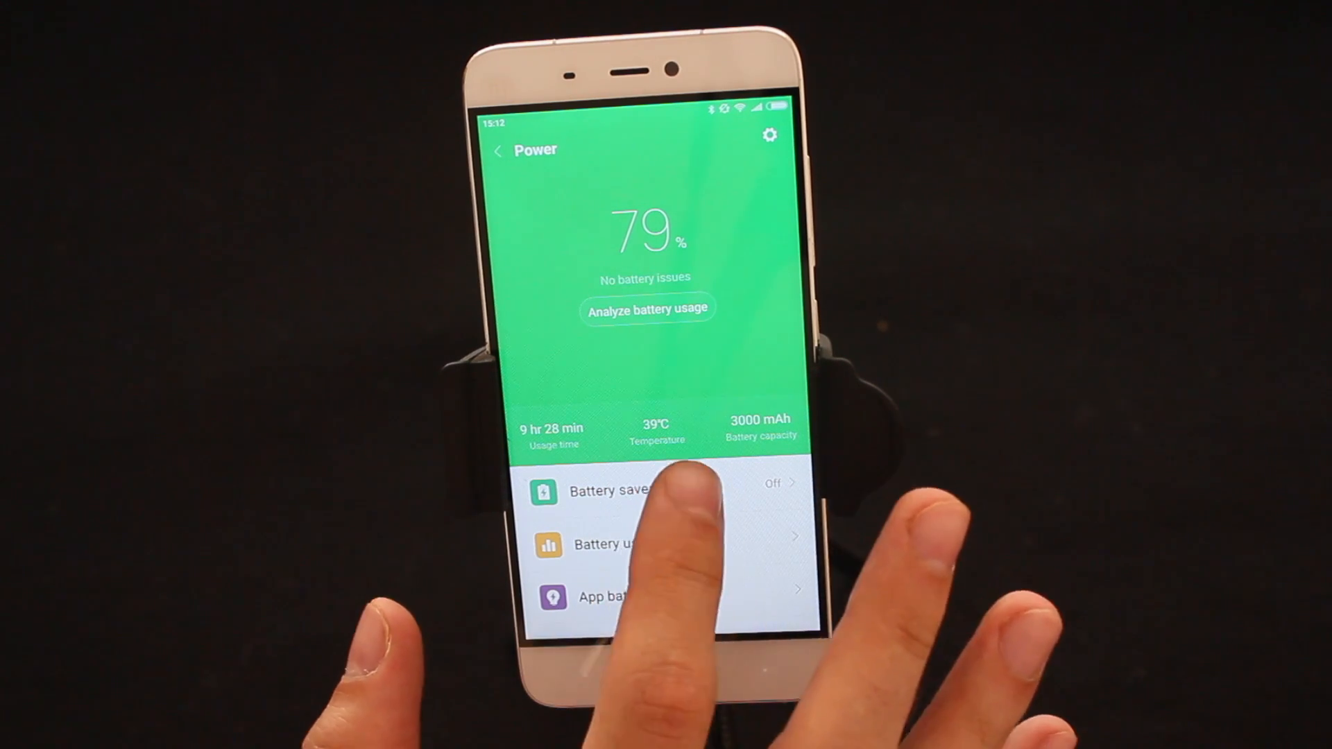
Switch on Battery saver and return to the 79% Power overview
left_click(608, 491)
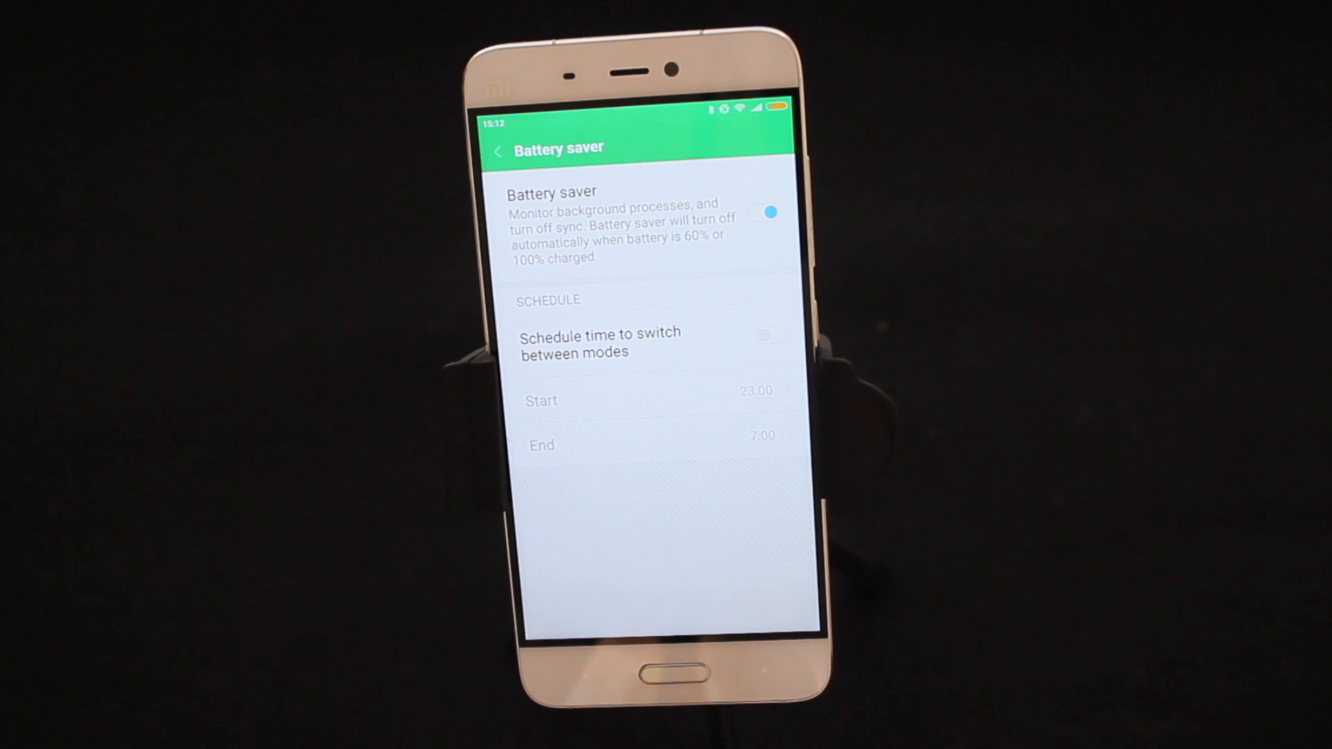
left_click(496, 151)
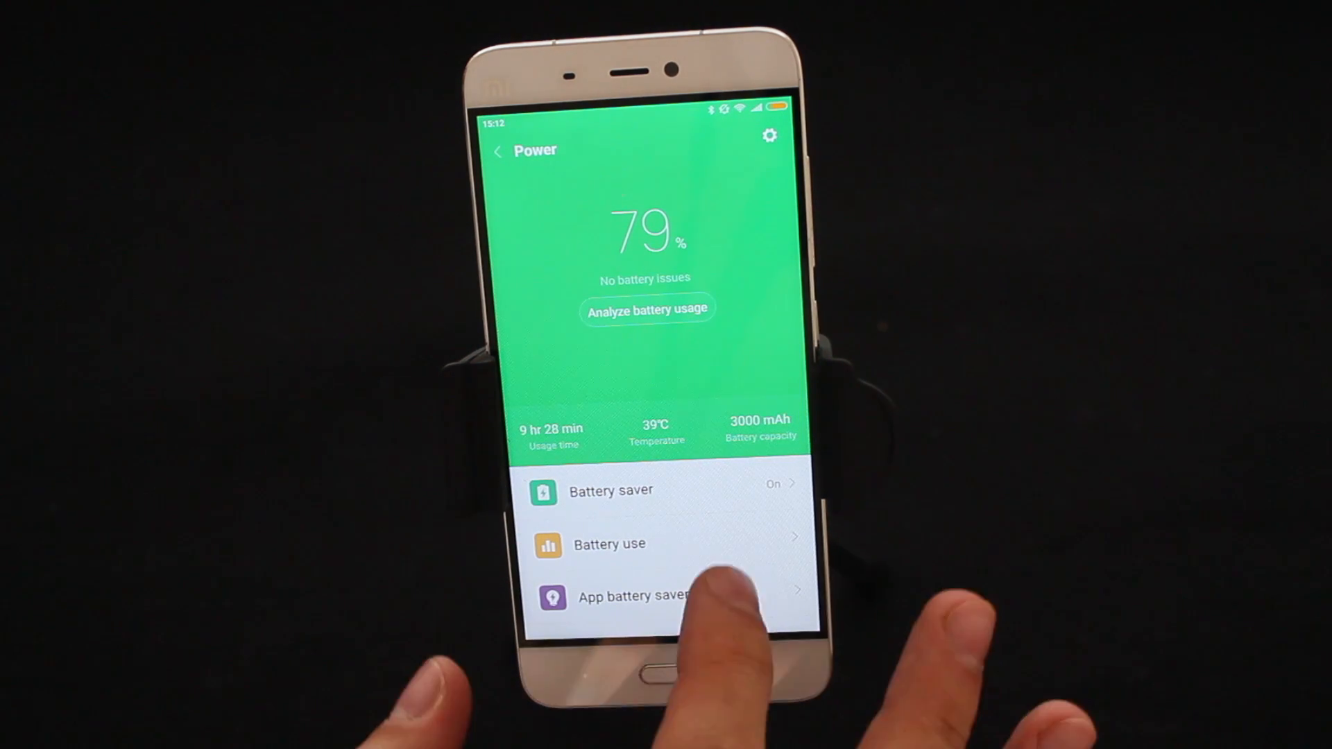
left_click(609, 544)
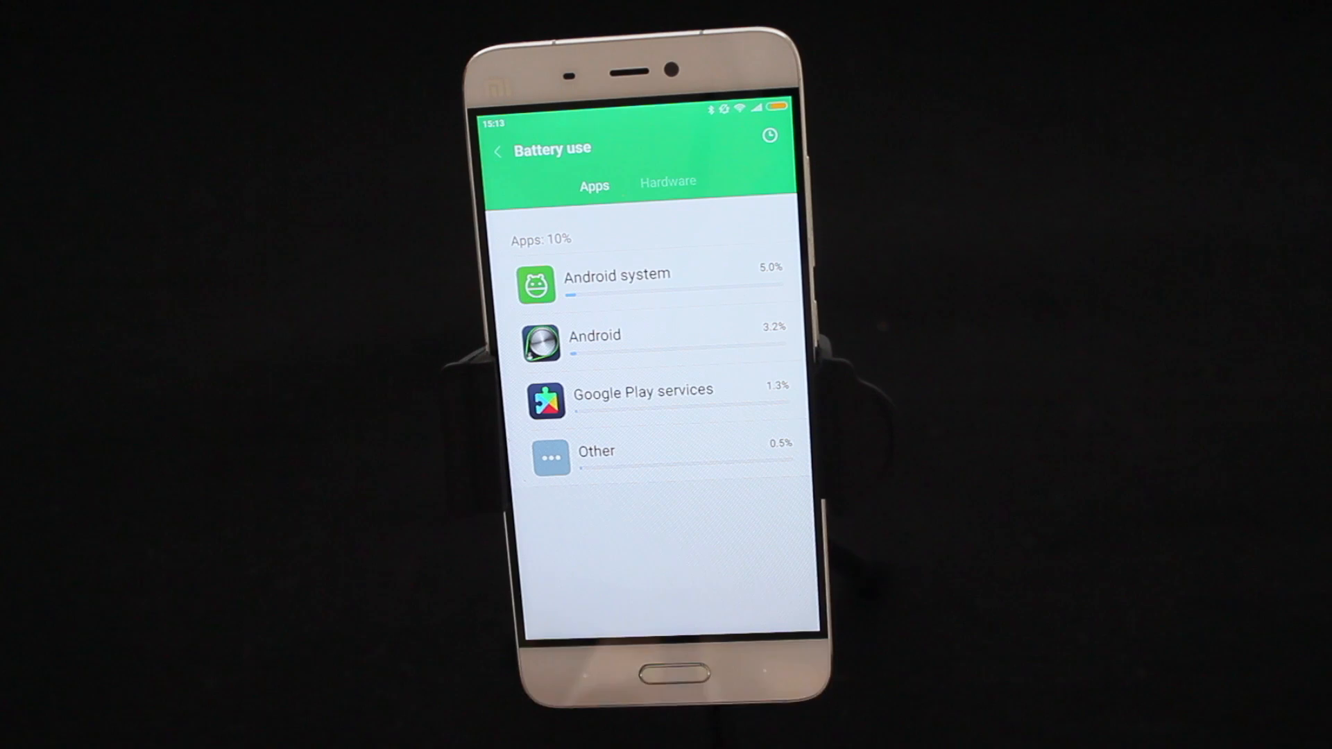
left_click(667, 182)
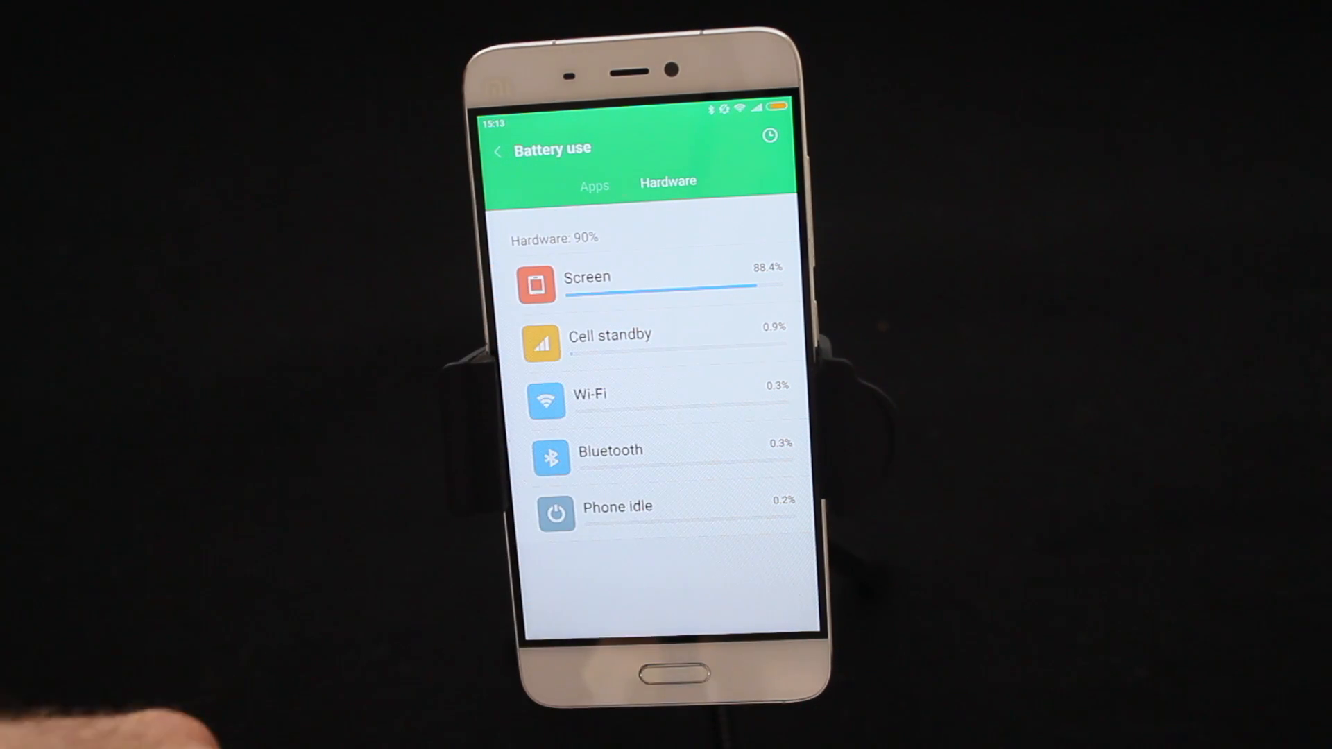
left_click(497, 151)
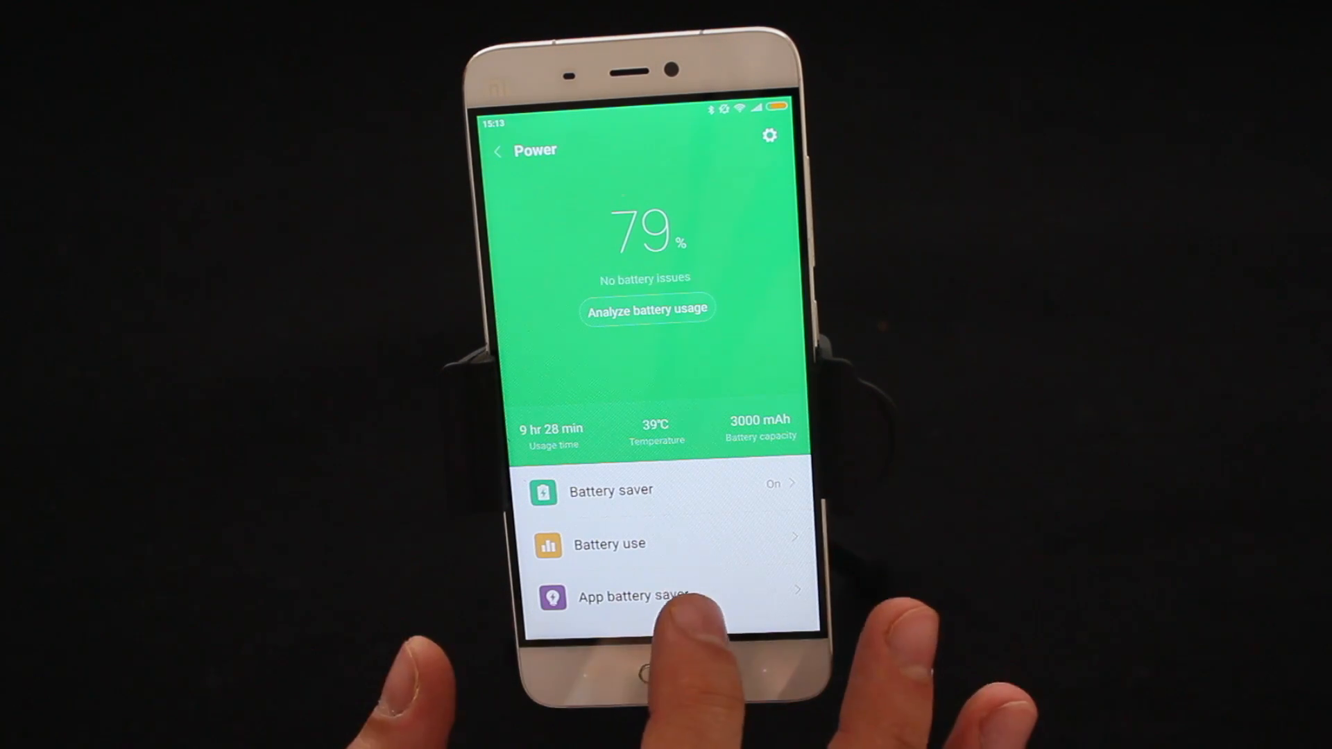
Put Facebook's background activity on MIUI Battery saver (recommended) instead of restricting it
left_click(633, 597)
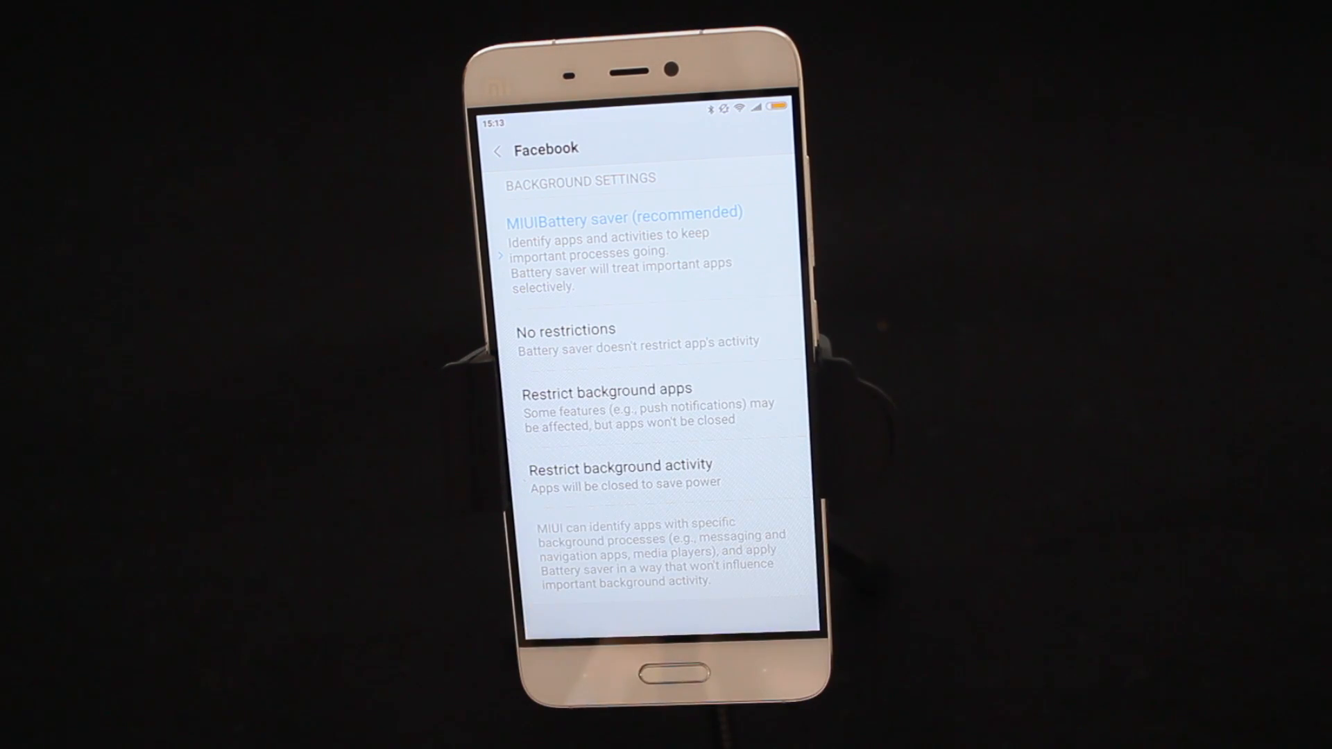
left_click(620, 466)
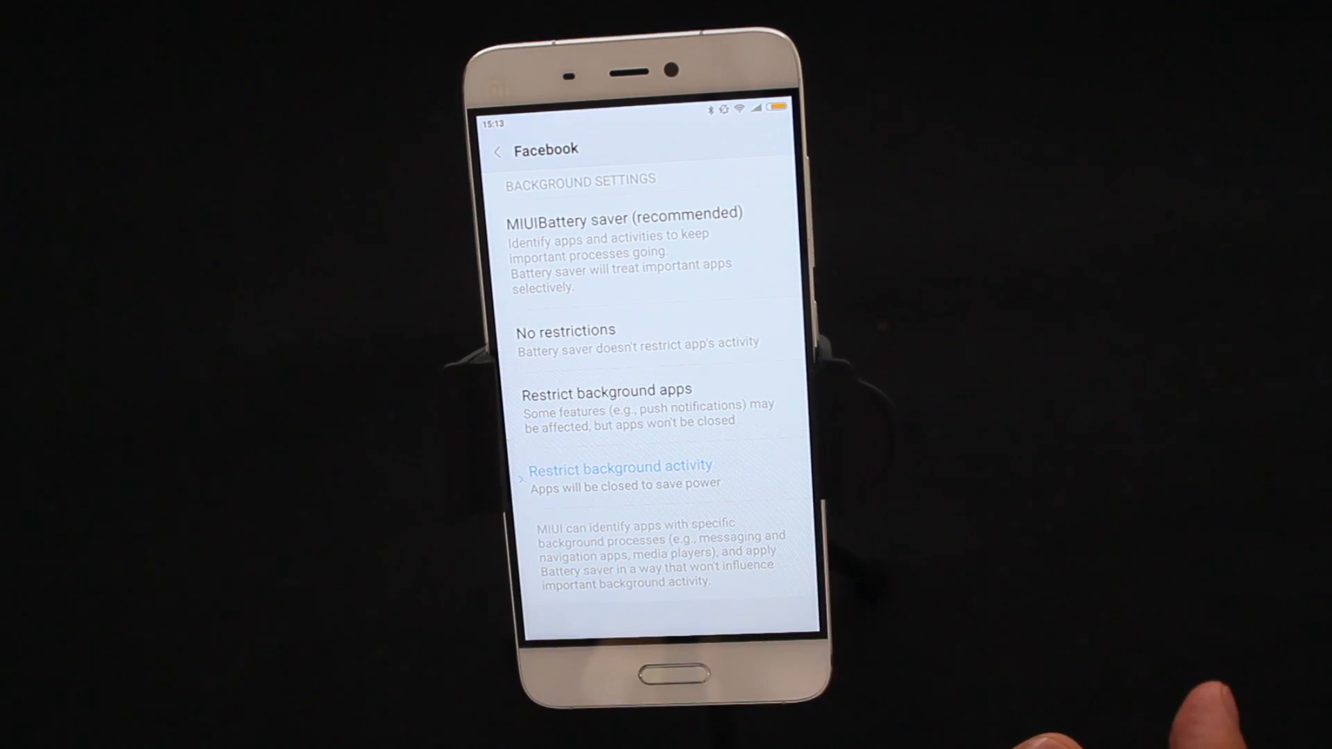
left_click(621, 214)
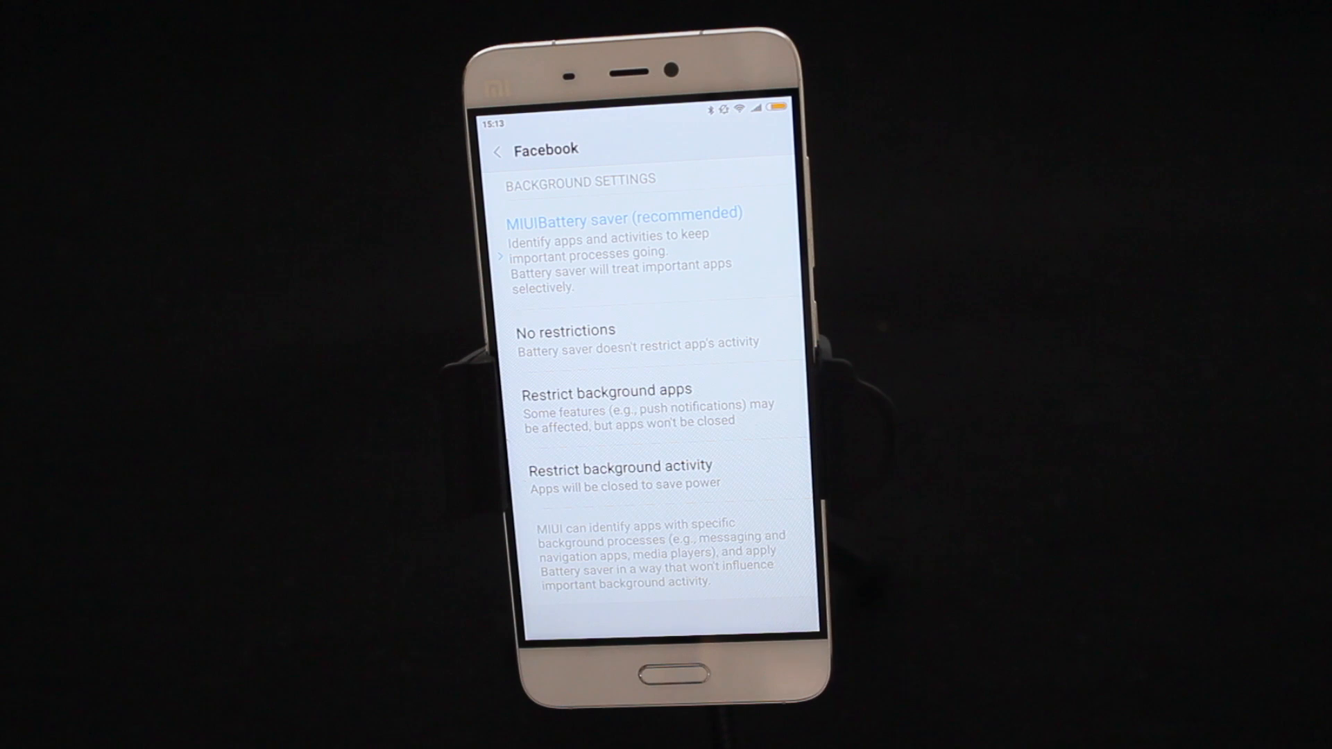
left_click(497, 150)
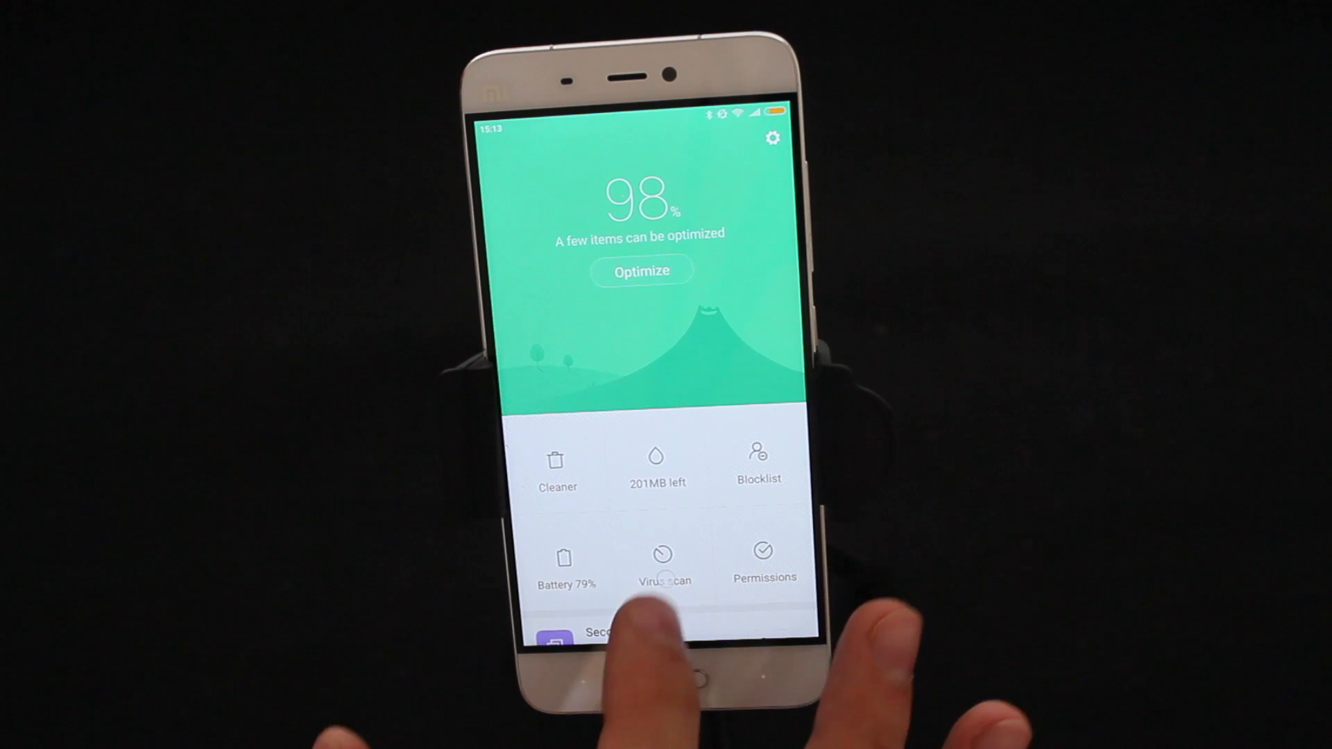
Rerun the phone virus scan until it reports 'Everything looks good'
left_click(663, 556)
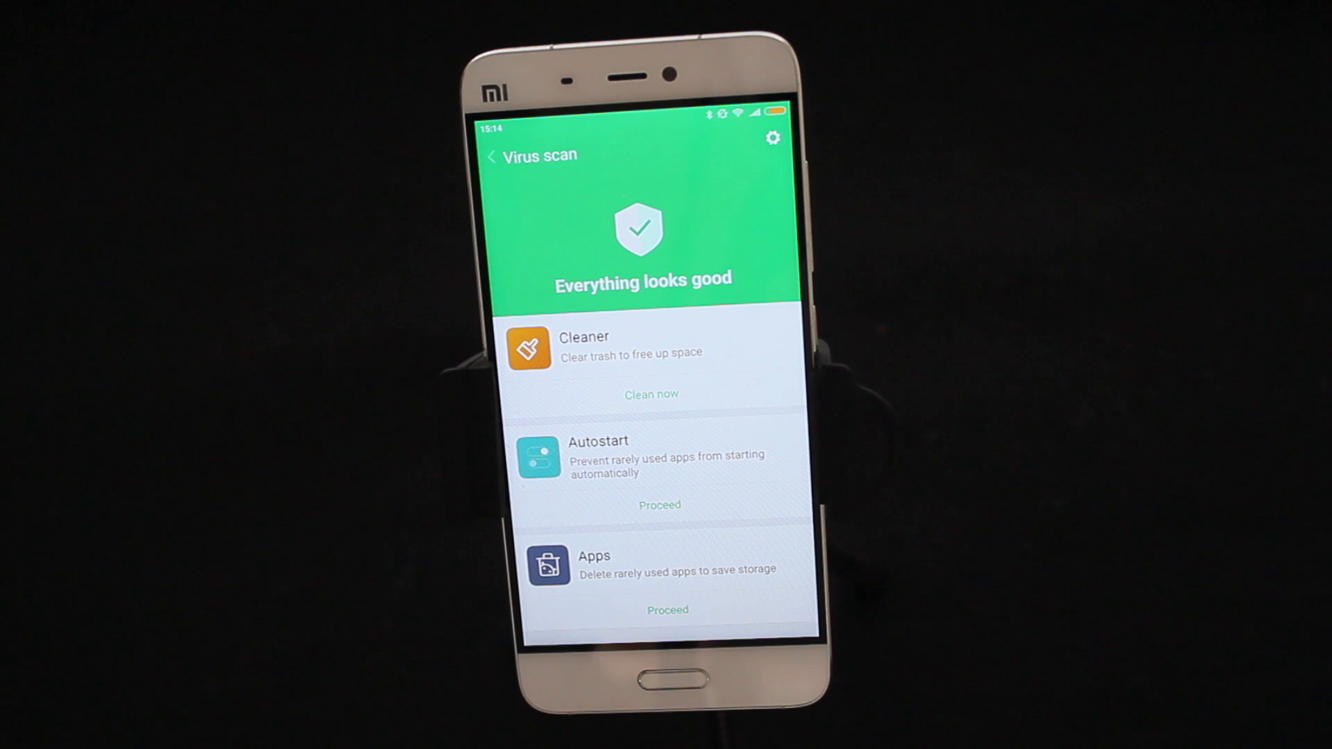
left_click(492, 156)
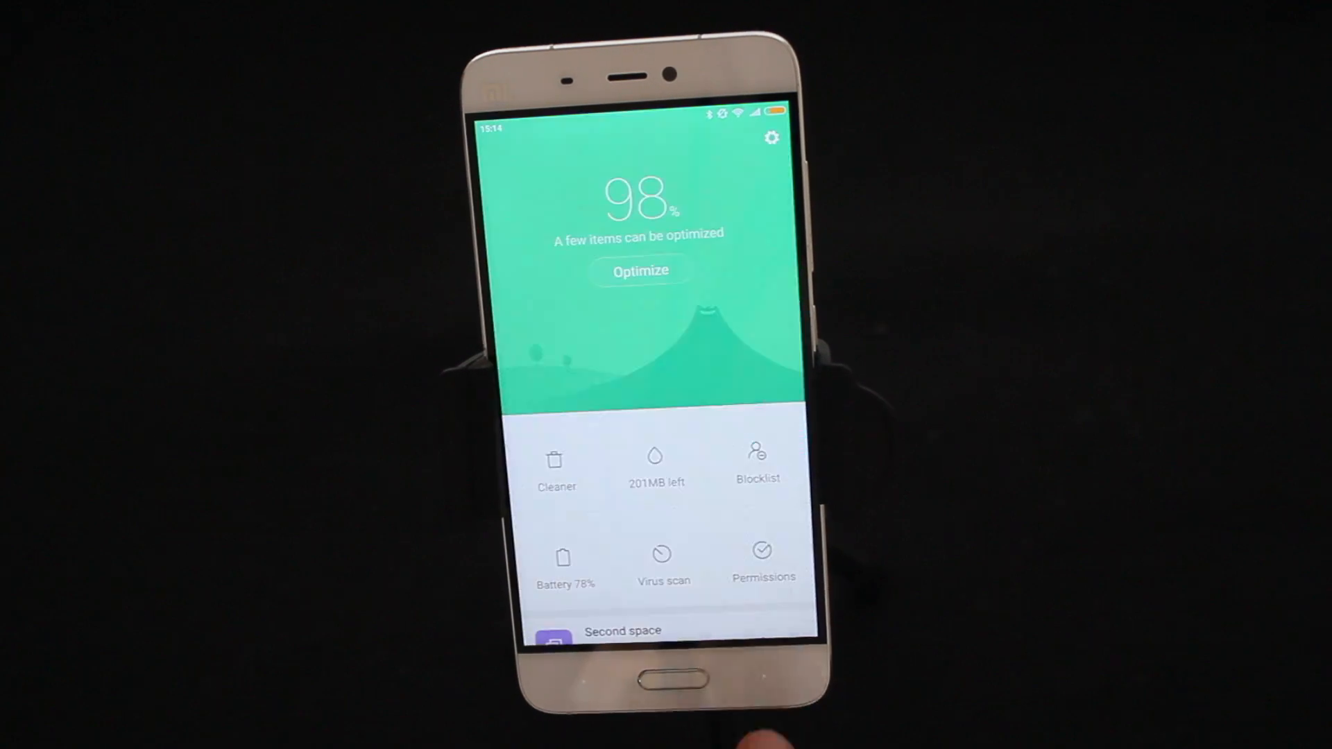
left_click(664, 564)
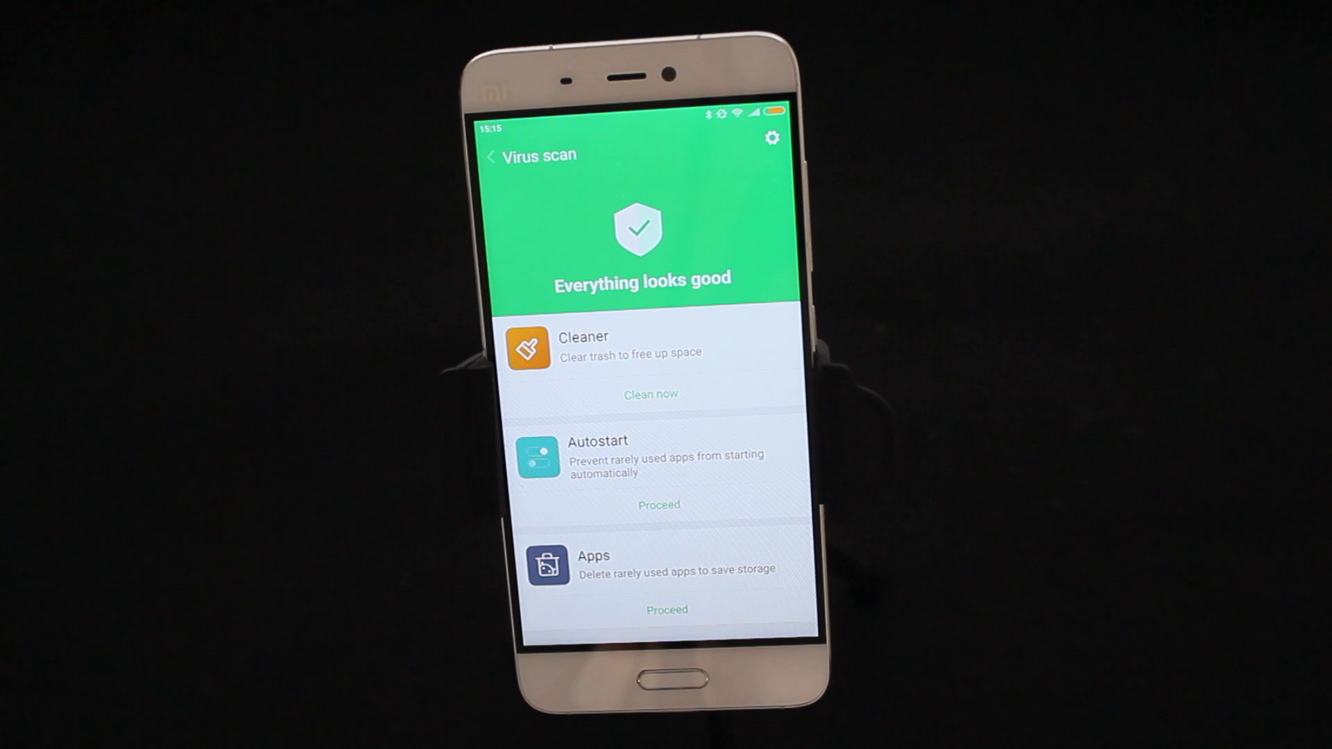
Leave the scan results and show App permissions with per-permission app counts
left_click(493, 156)
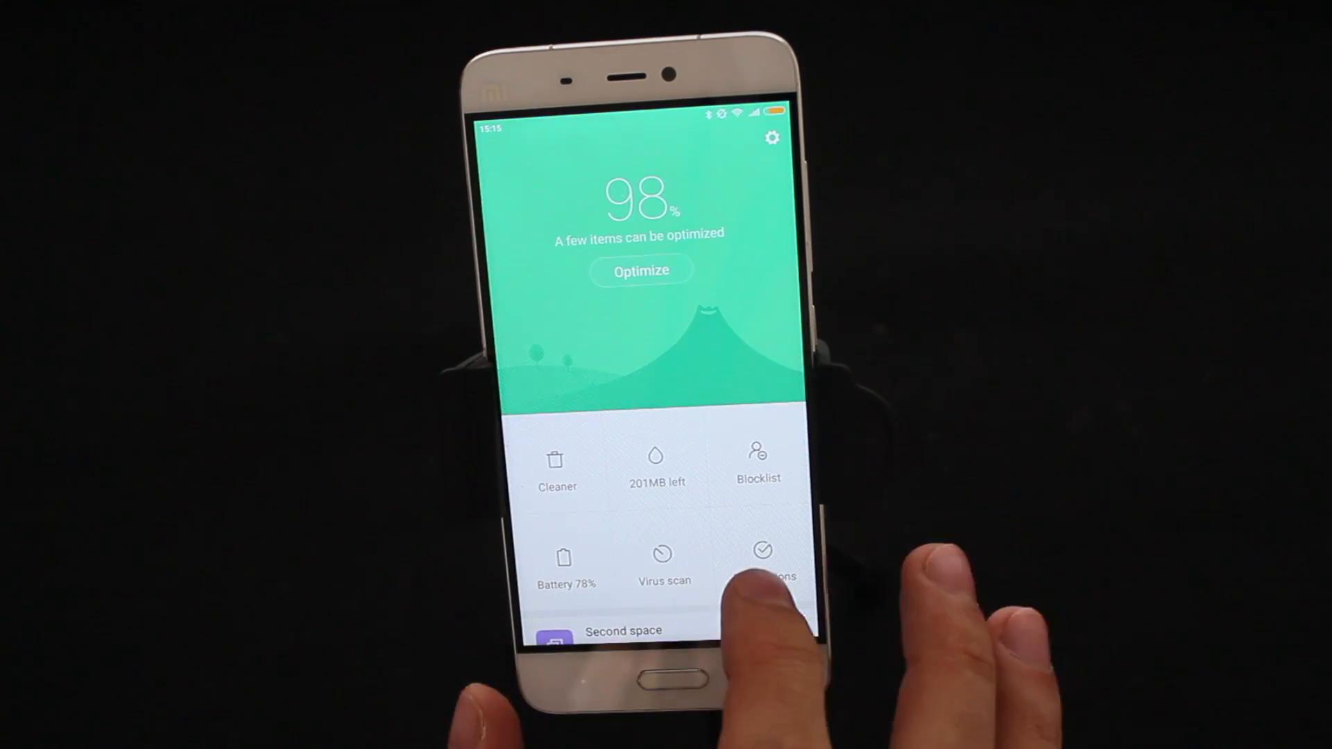
left_click(761, 561)
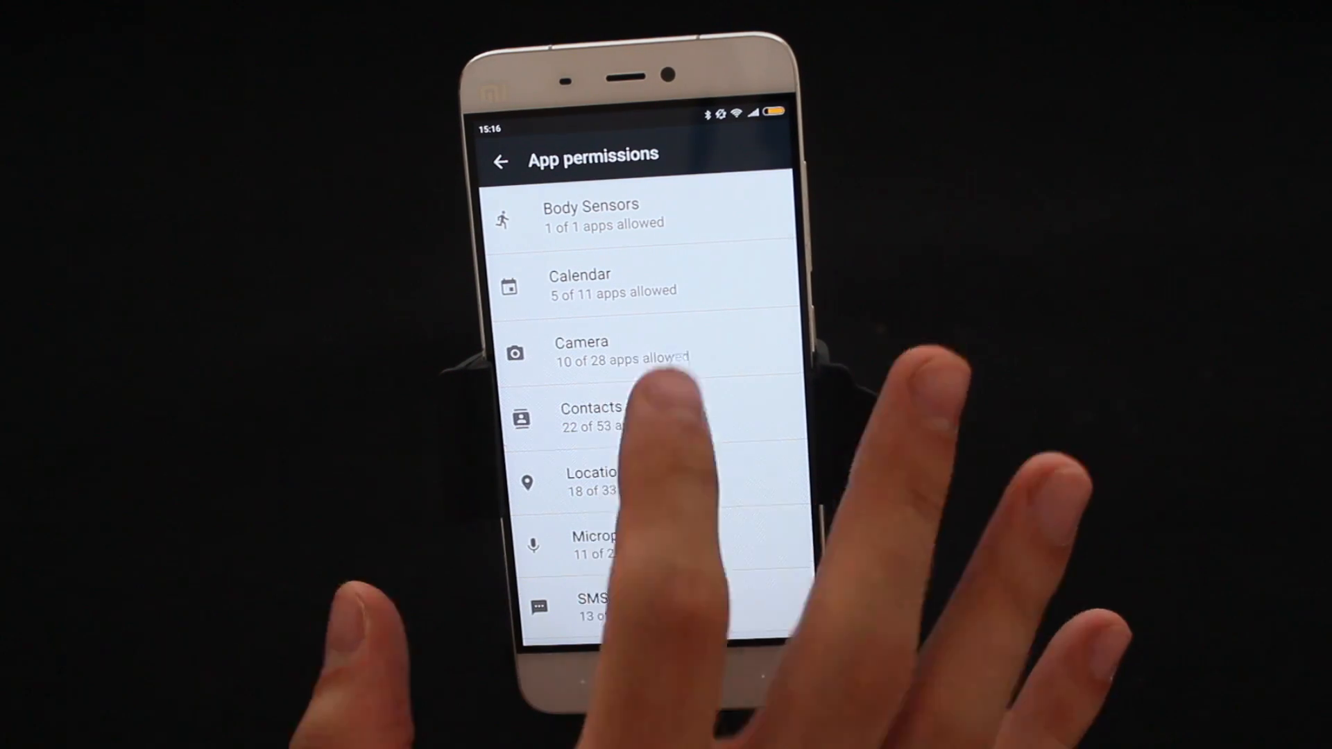
Review the apps allowed Camera access, then return to the Security tools page
left_click(582, 348)
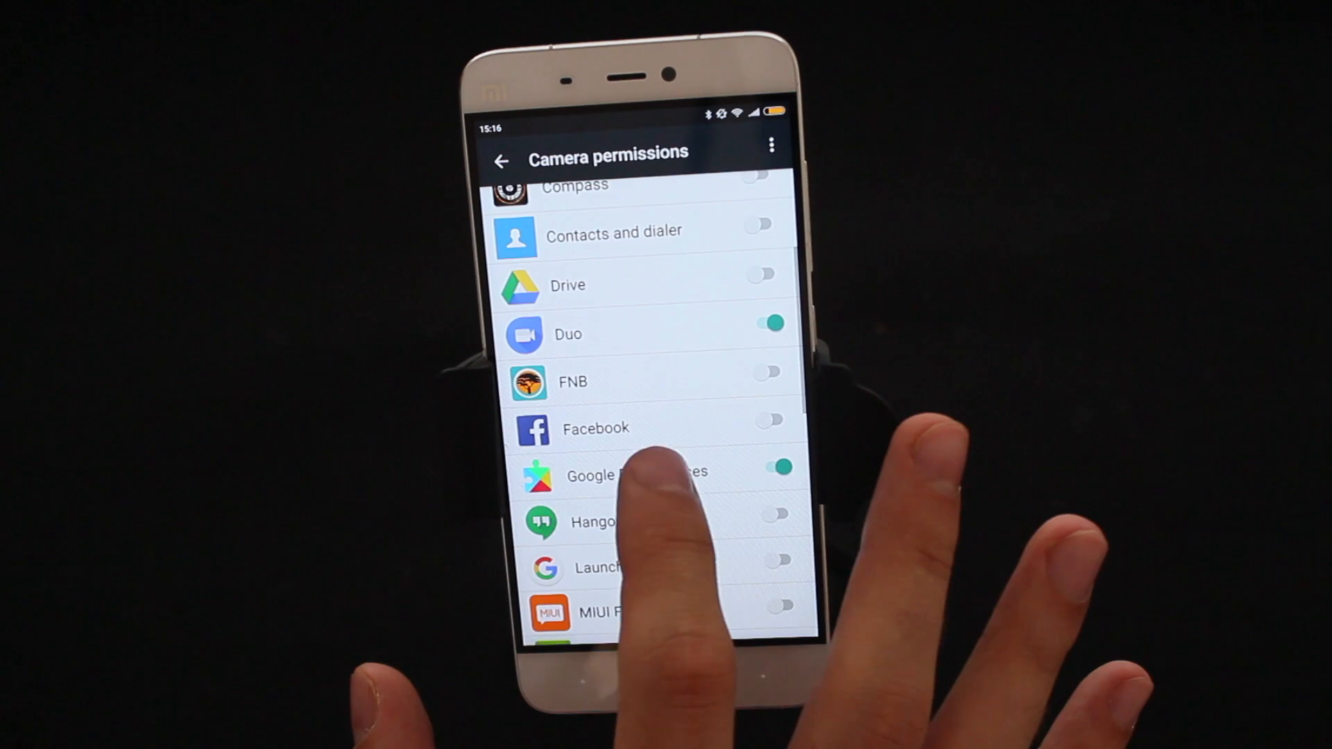
scroll("down", 3)
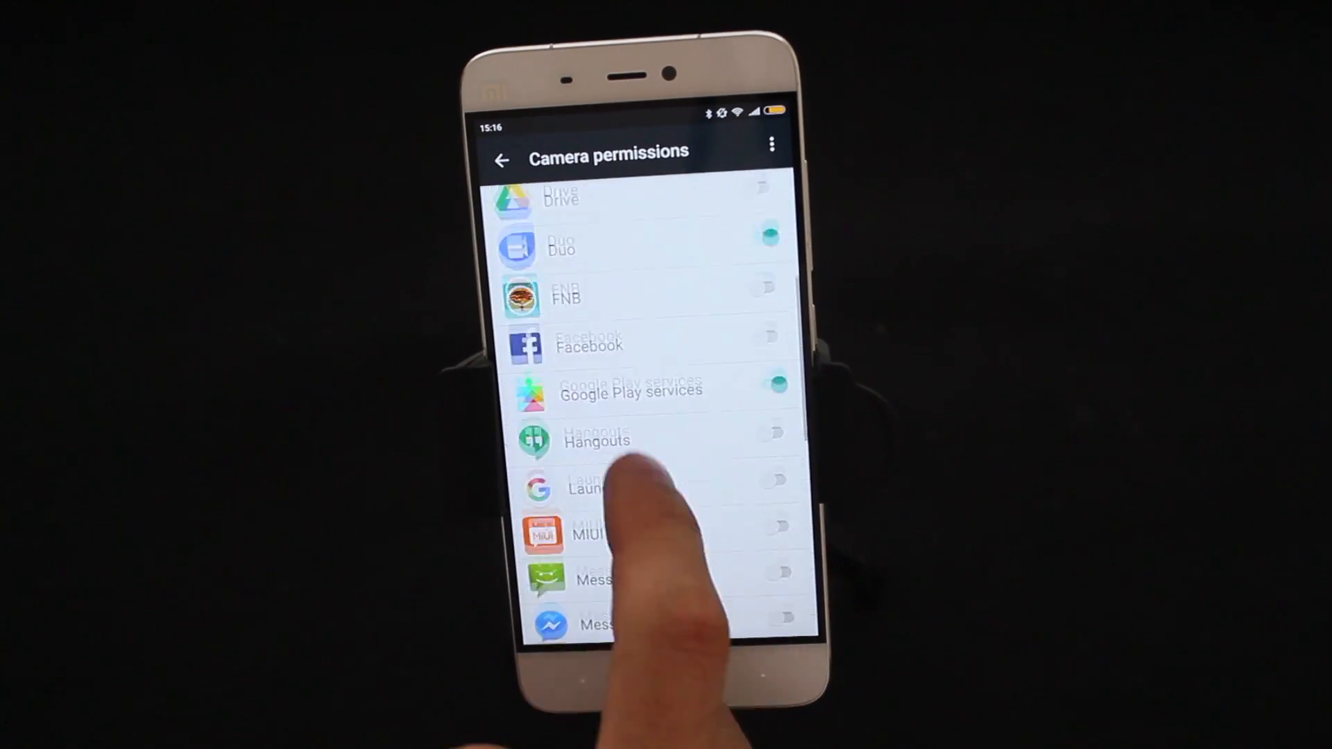
scroll("down", 3)
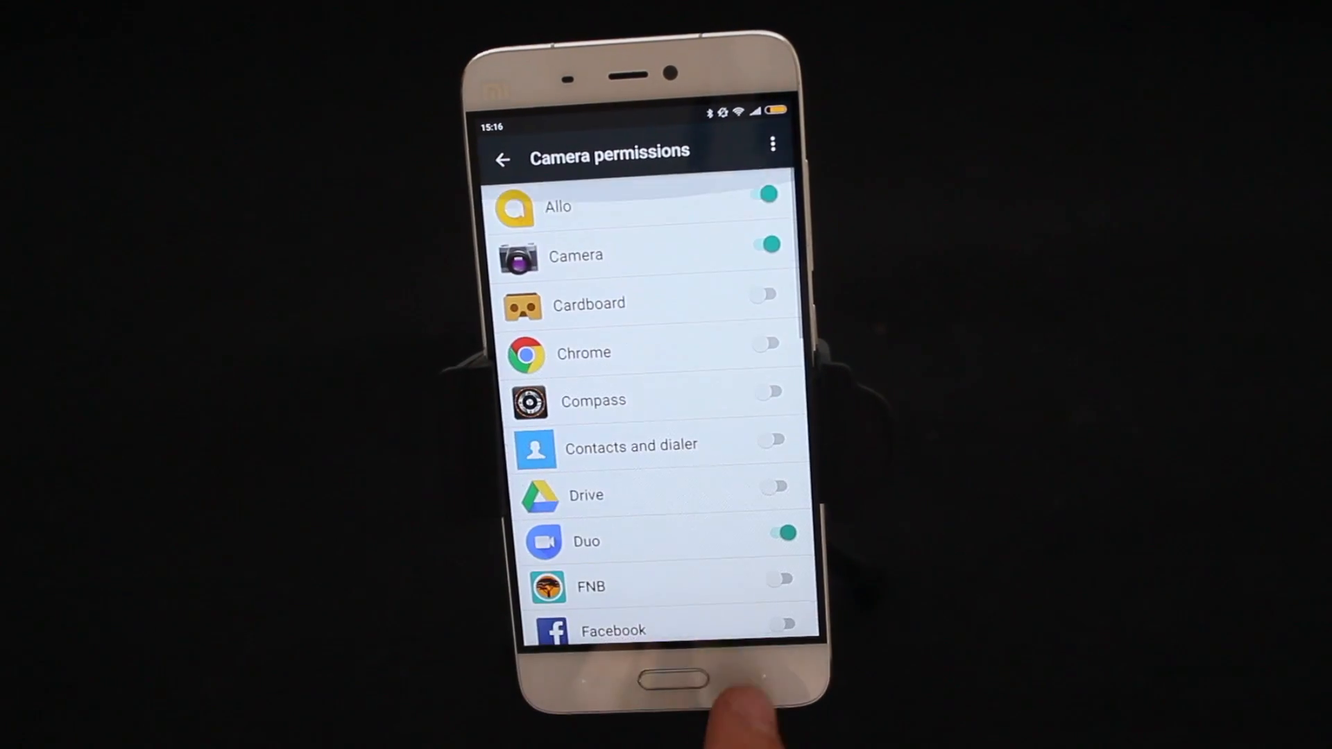
left_click(502, 160)
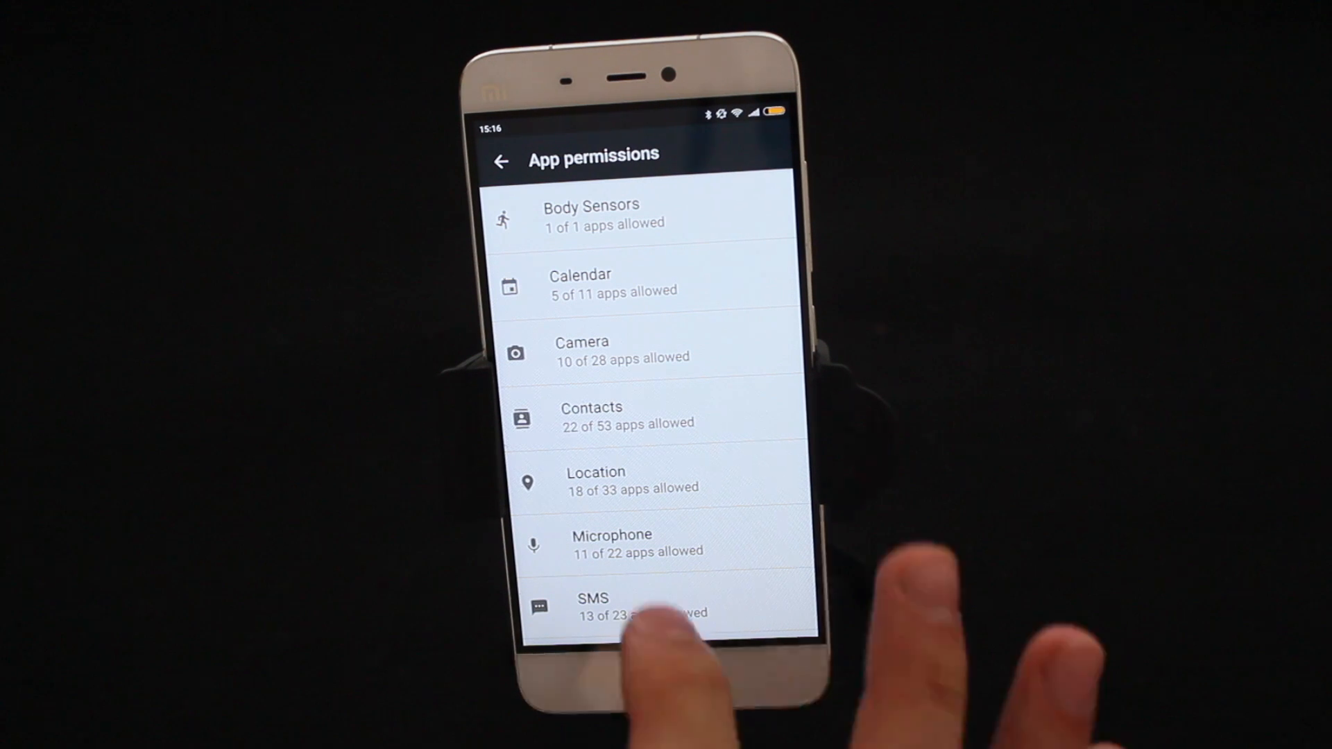
left_click(595, 480)
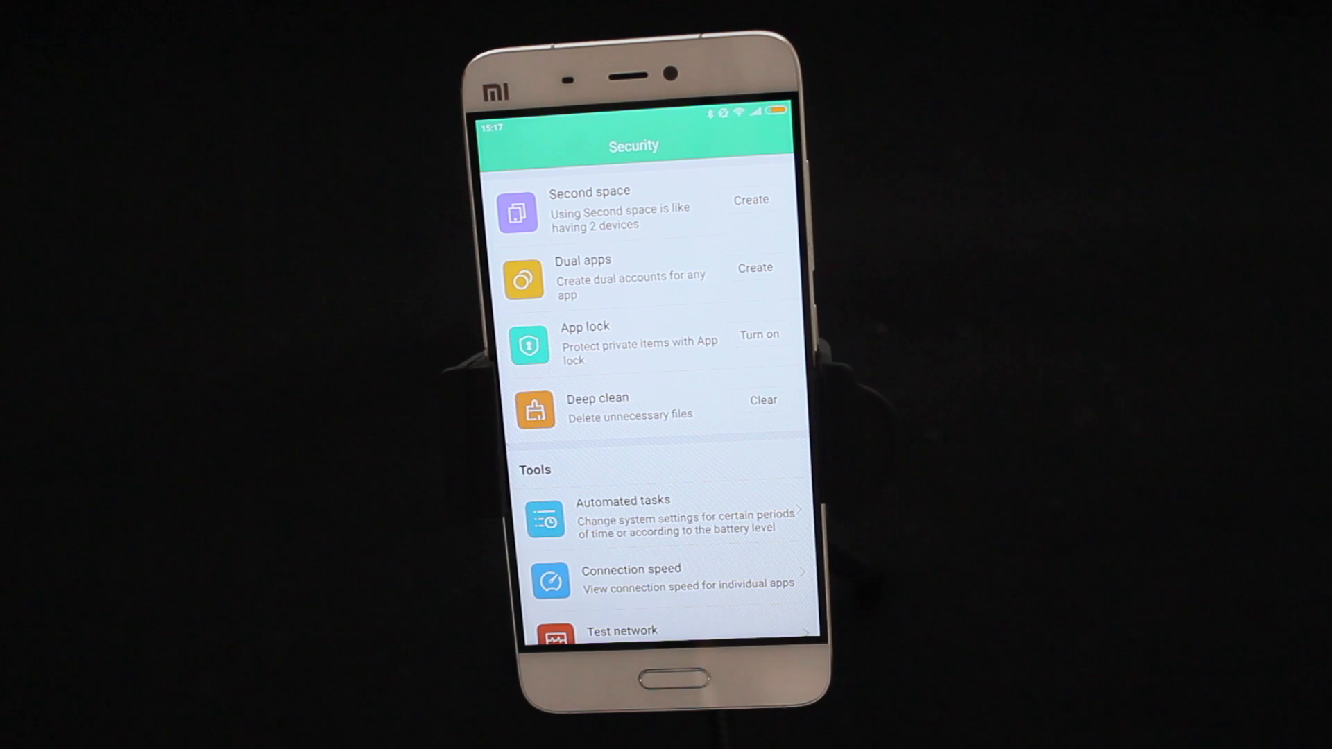
Scroll through the Security tools list, then go to the home screen
scroll("down", 3)
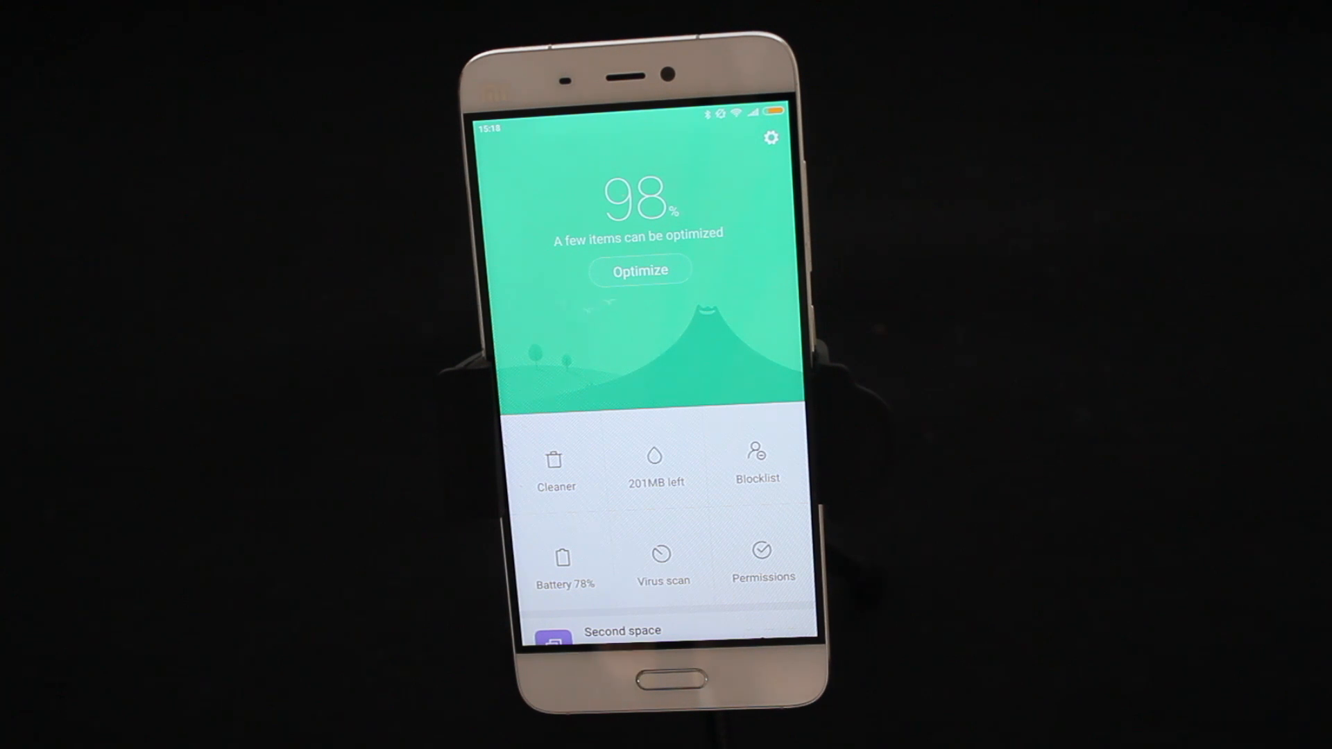
scroll("down", 3)
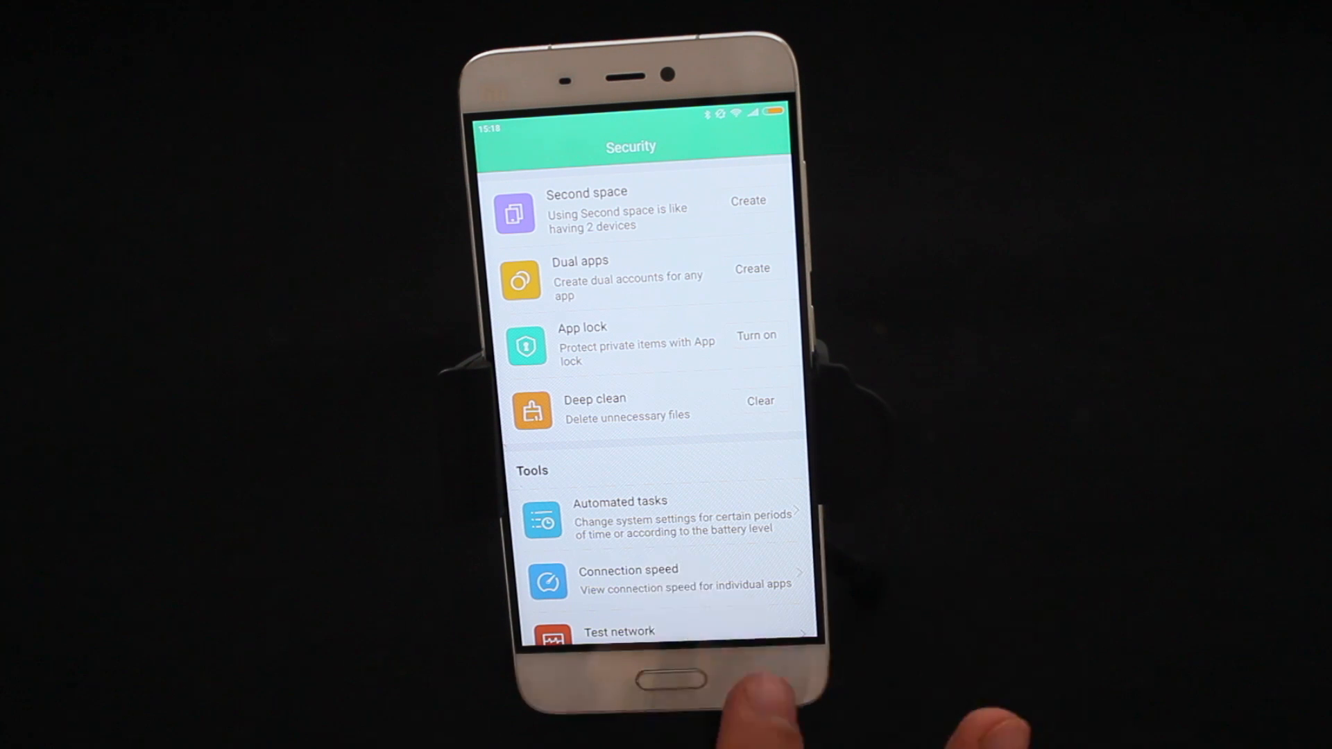
left_click(652, 680)
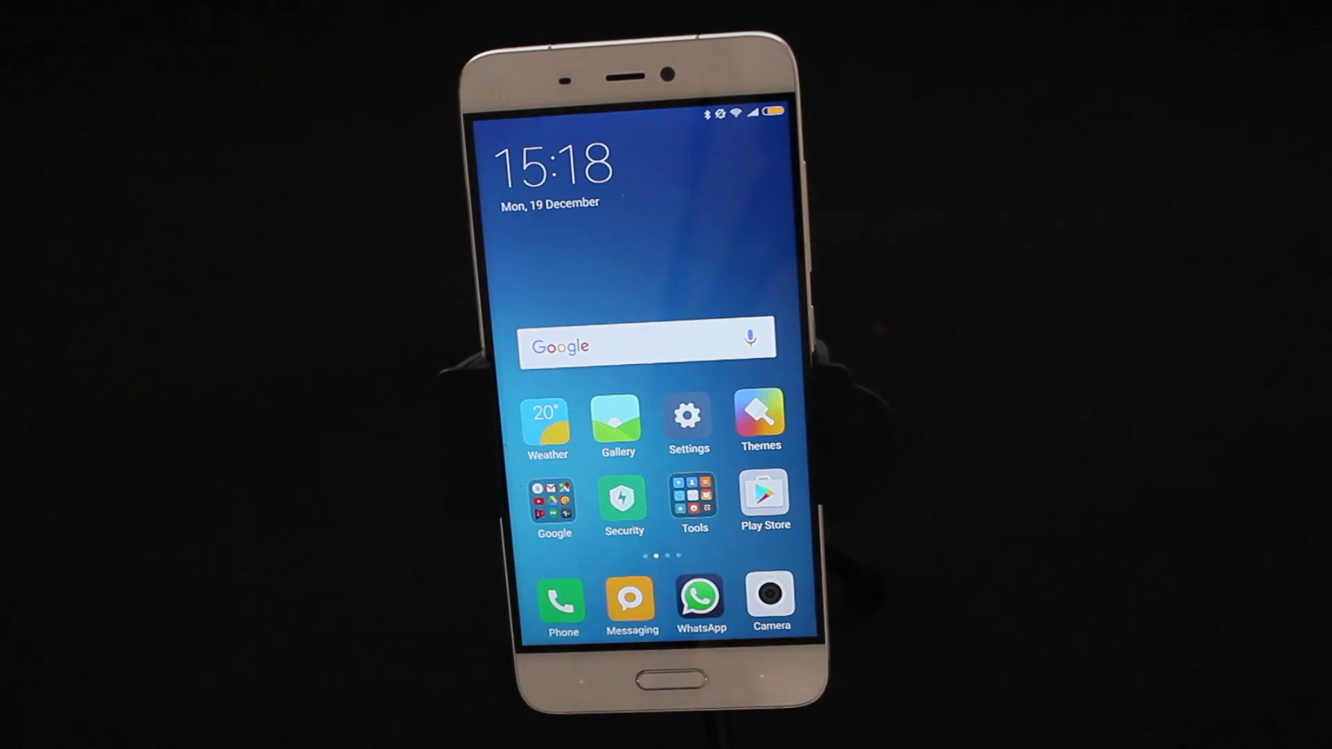